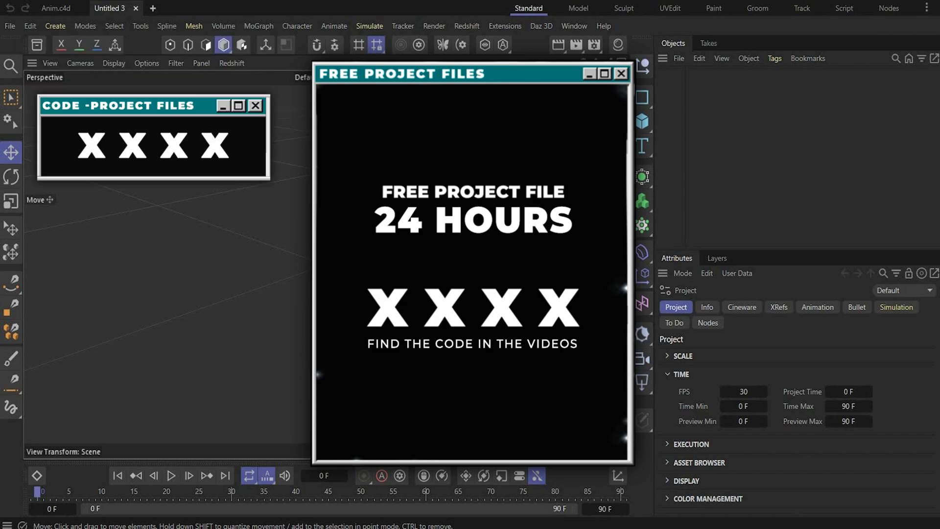
Review the reference render of the glass Lego head, then close the Photos window.
click(621, 74)
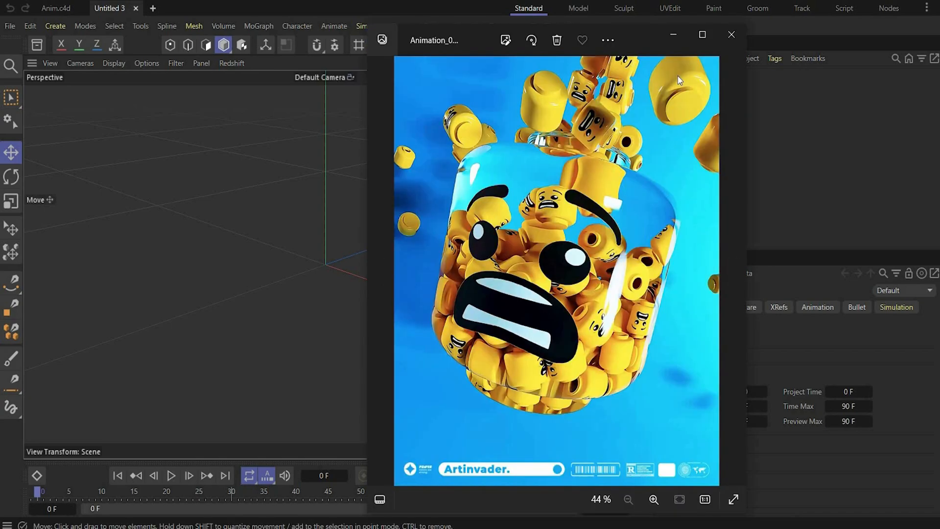
click(730, 34)
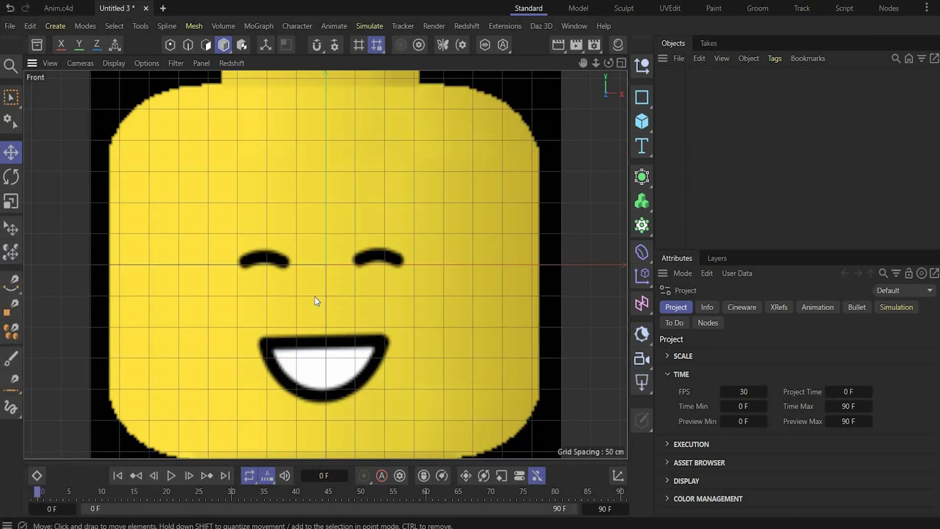
Create cylinder 'Bottom' with 228 cm radius, 93 cm height, 60 segments and filleted caps.
scroll(down, 3)
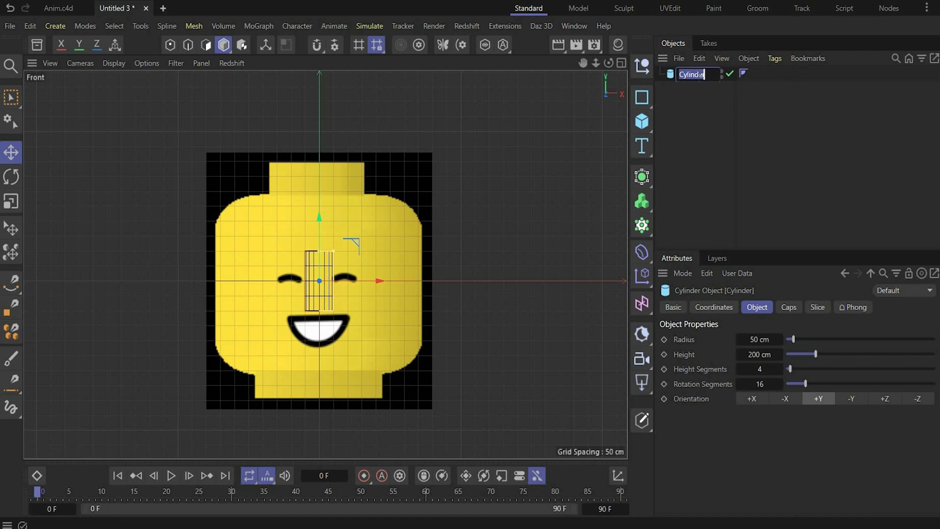
text(Bottom)
click(760, 339)
text(228)
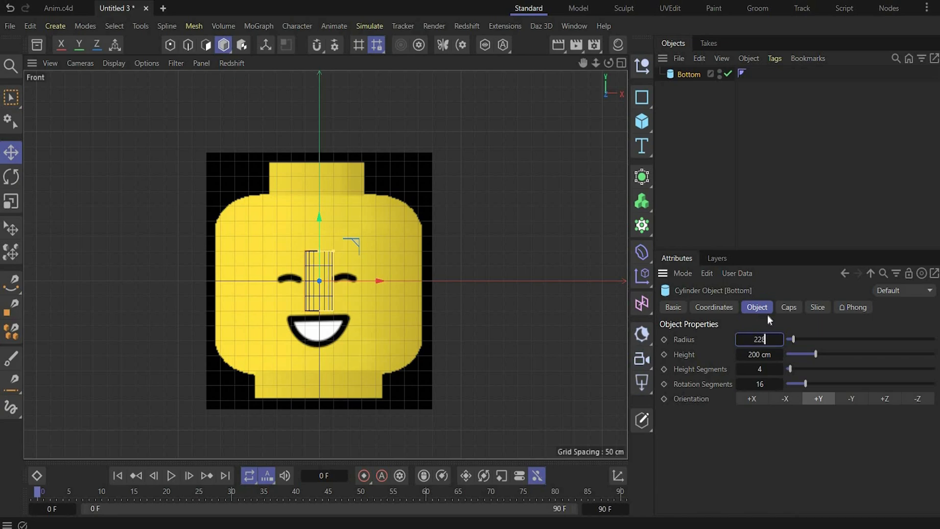
click(758, 354)
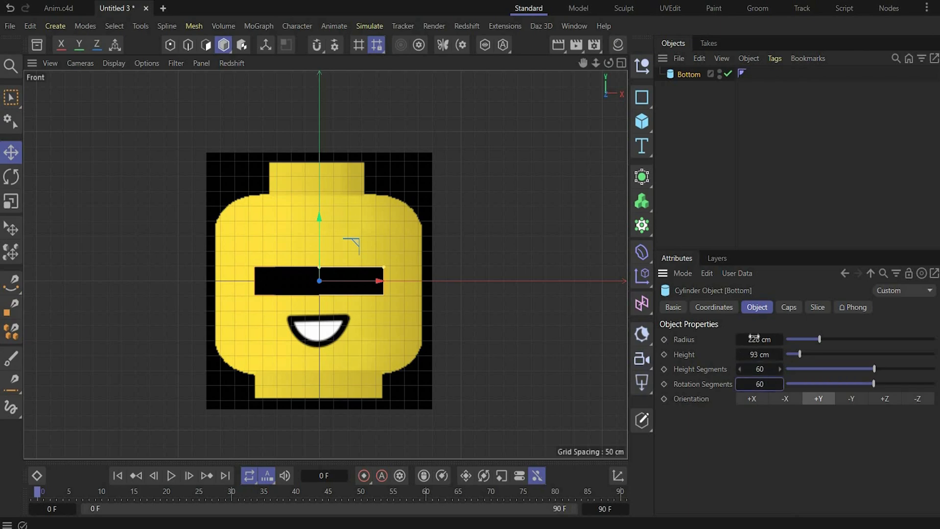
click(789, 307)
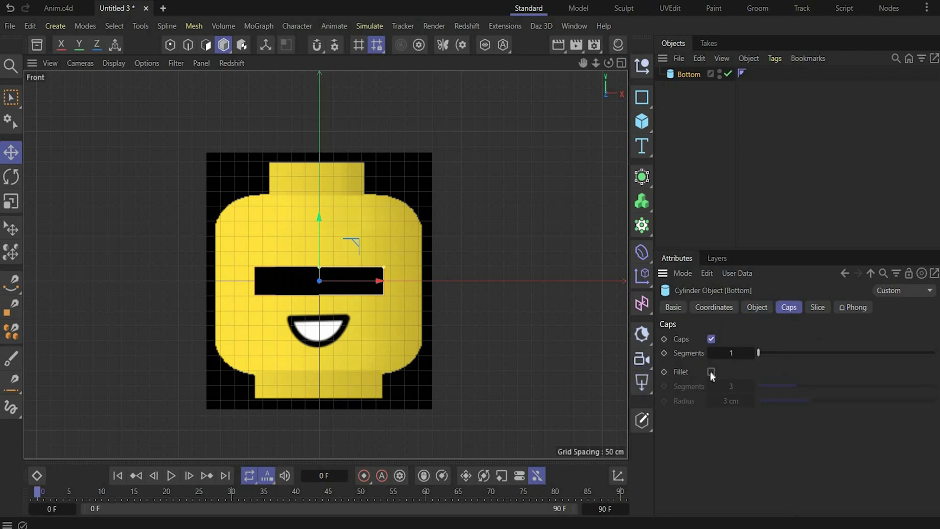
click(711, 373)
text(Ma)
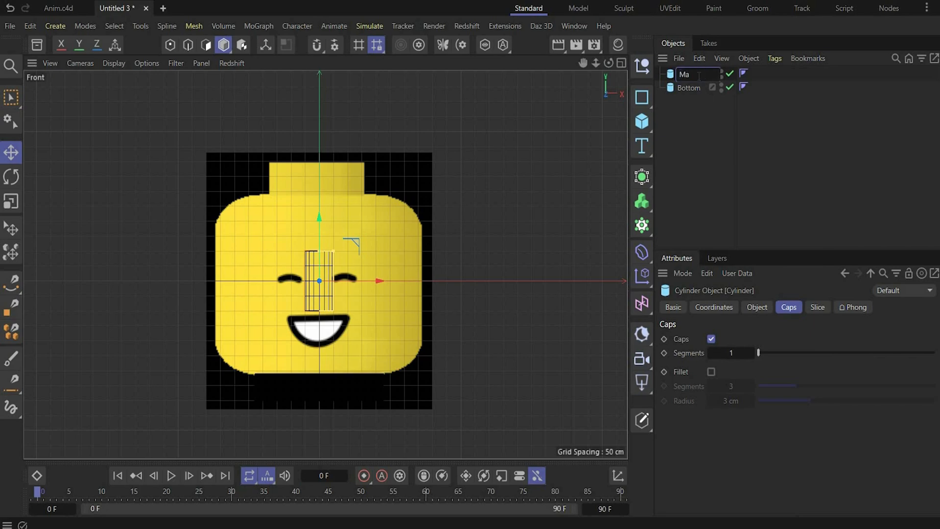
Create cylinder 'Main' with 366 cm radius, 600 cm height and 60 rotation segments.
click(757, 307)
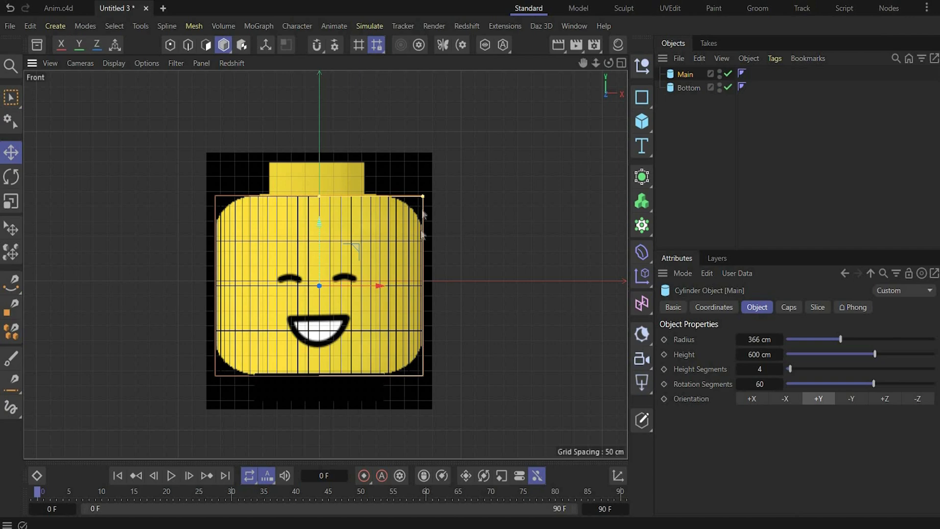
right_click(685, 74)
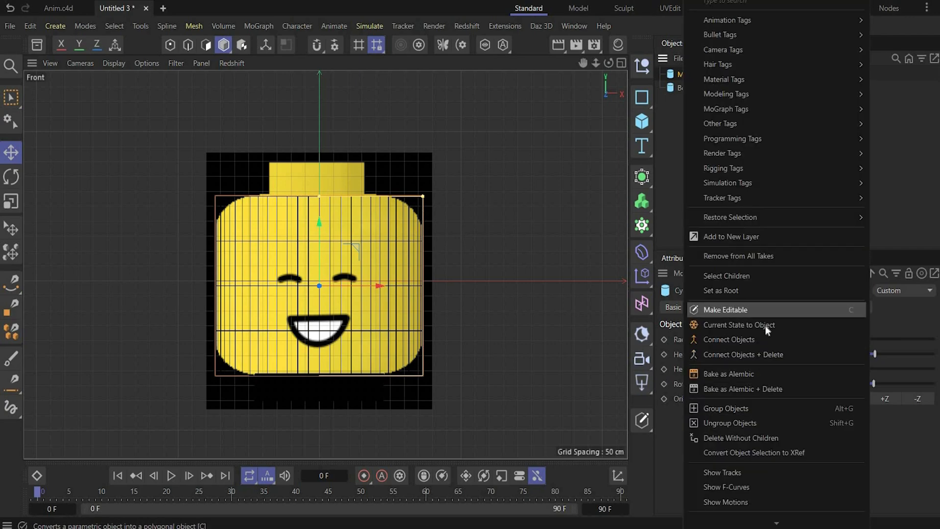
Convert Main to an editable polygon mesh, remove the parametric original and enter edge loop selection.
click(740, 324)
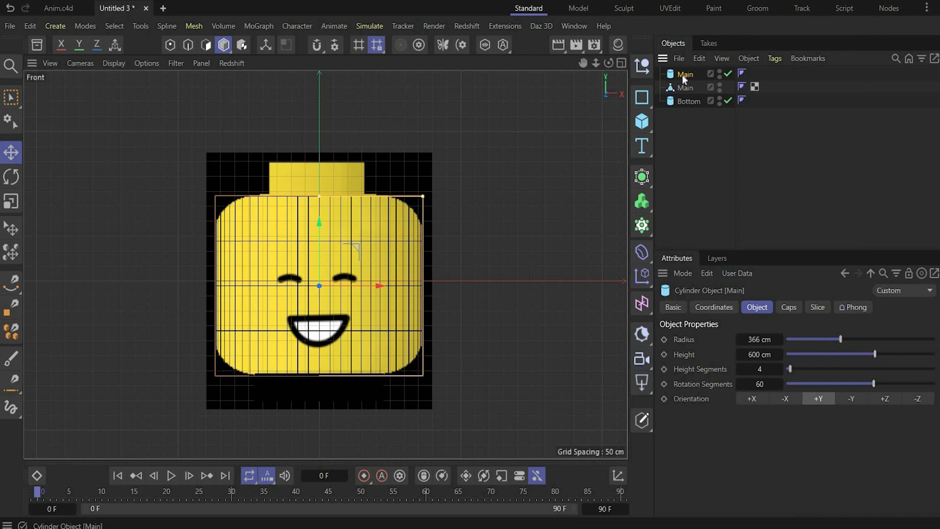
click(291, 101)
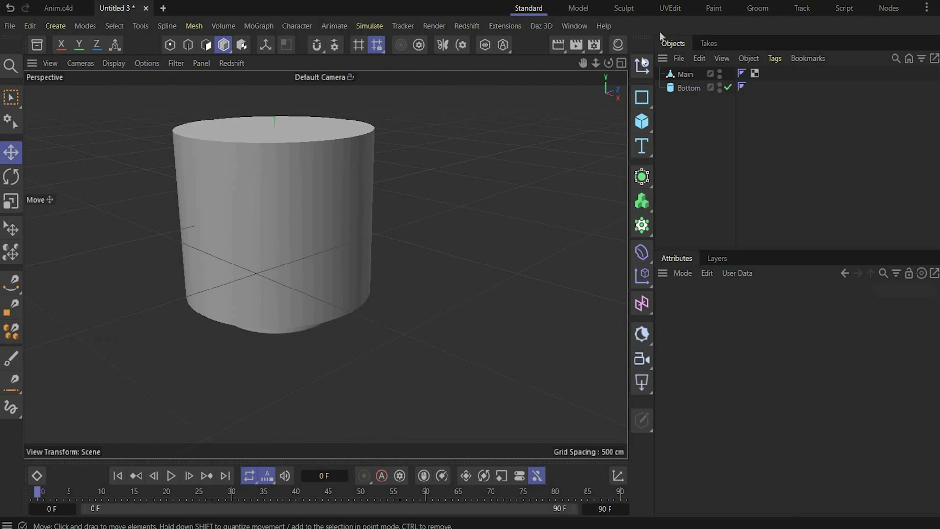
click(188, 44)
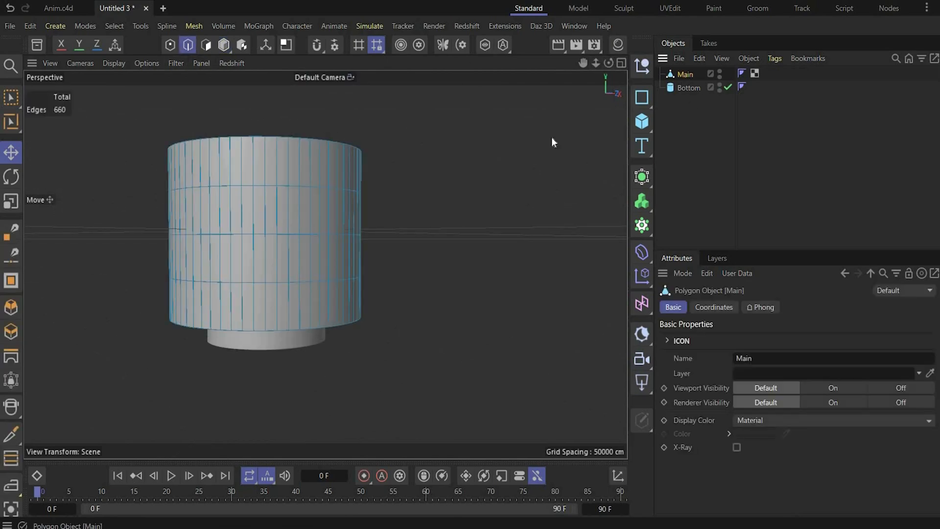
mouse_move(8, 127)
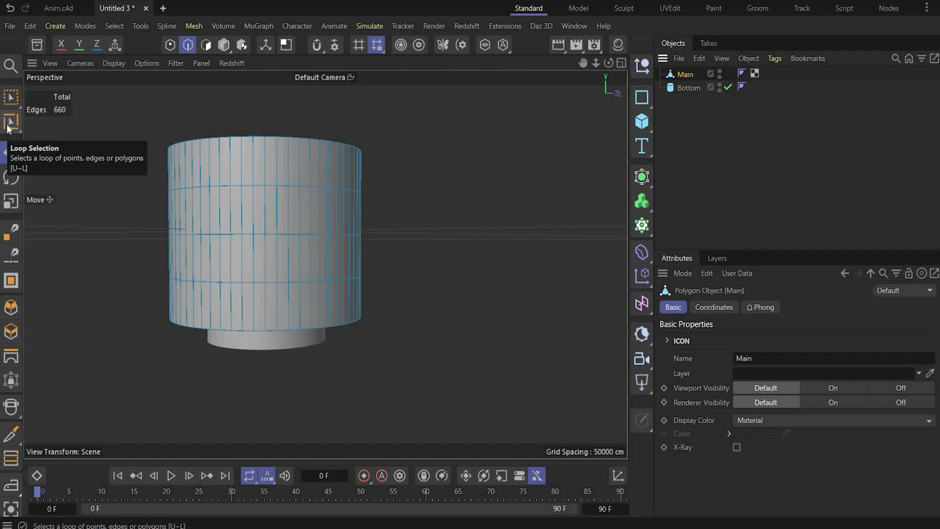
click(11, 122)
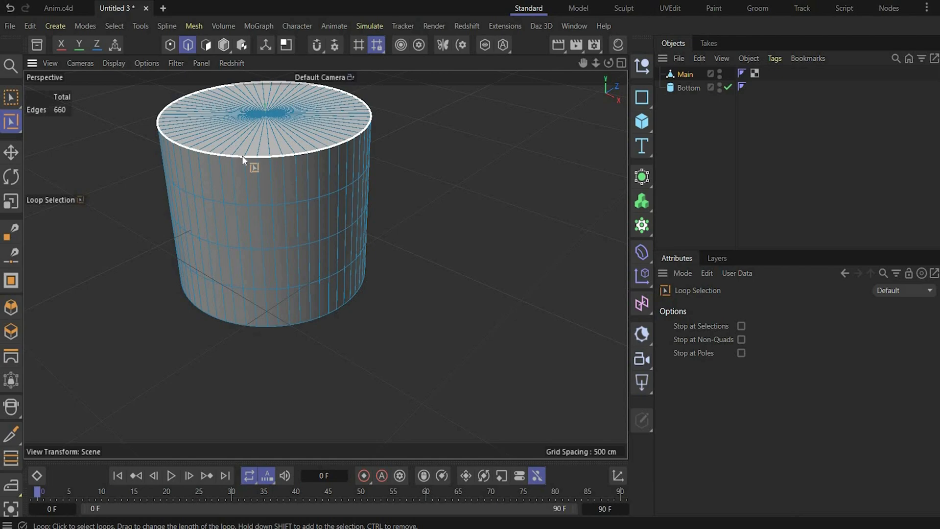
Store the top and bottom rim loops as an edge selection and add a Bevel deformer limited to them.
click(245, 159)
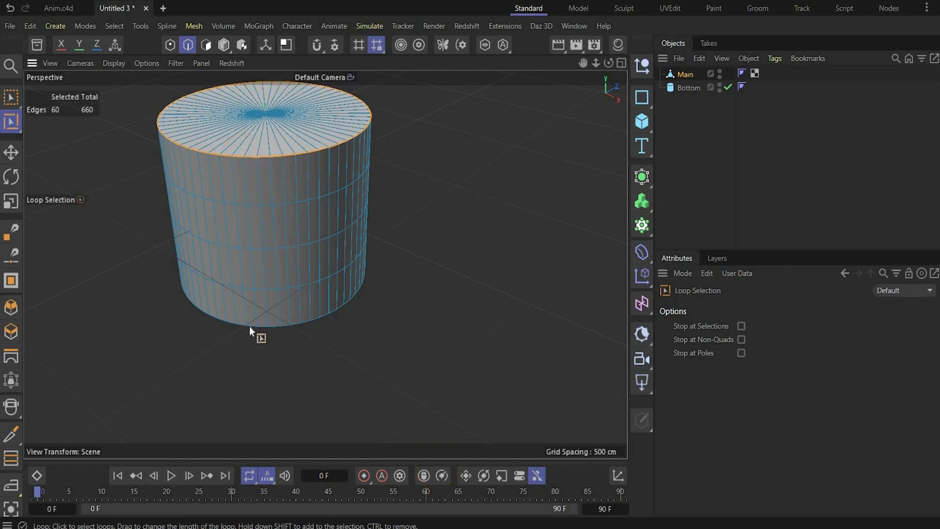
click(251, 330)
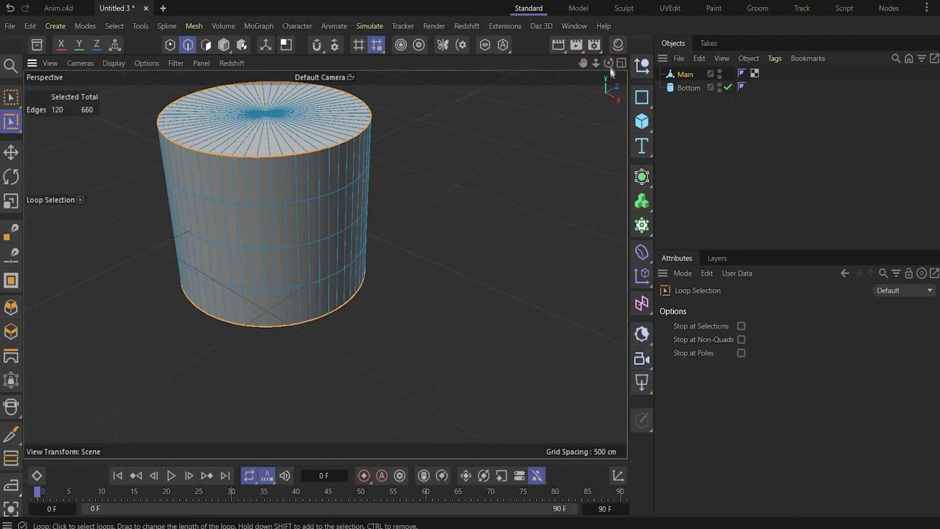
click(114, 26)
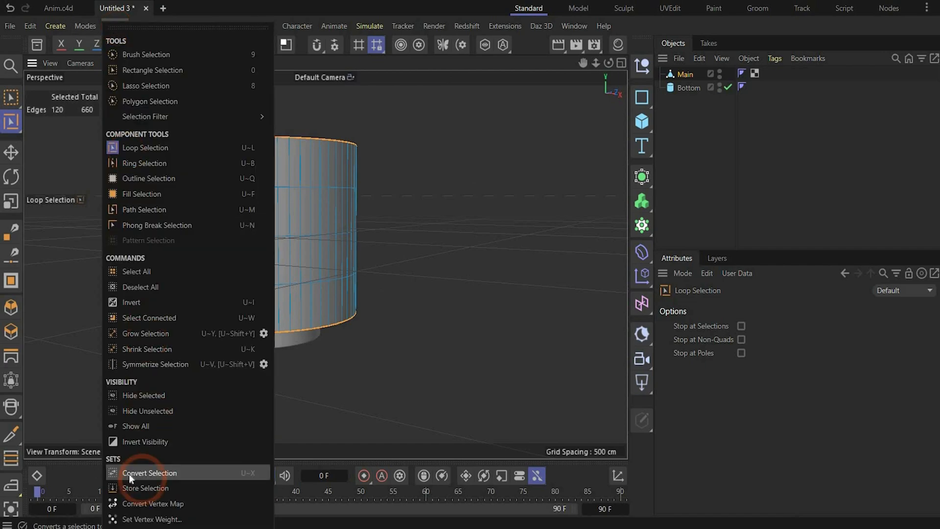
click(150, 473)
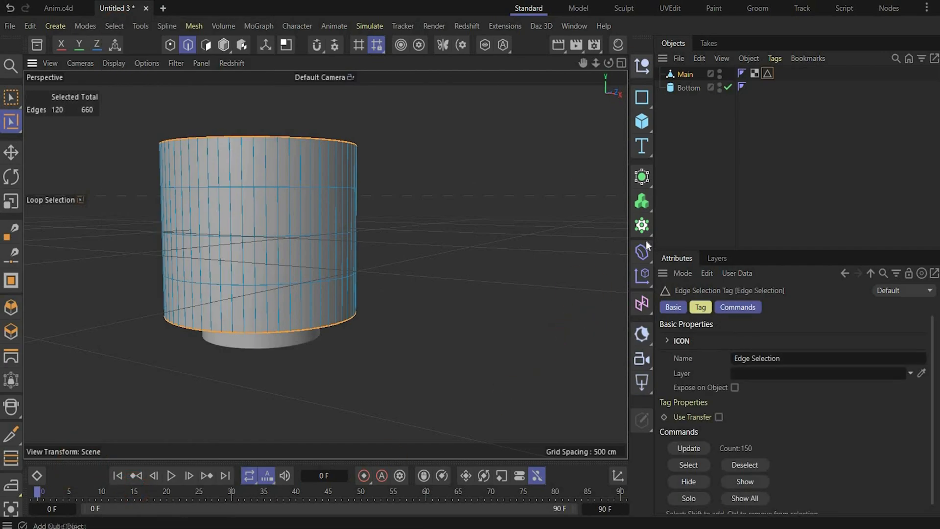
click(642, 252)
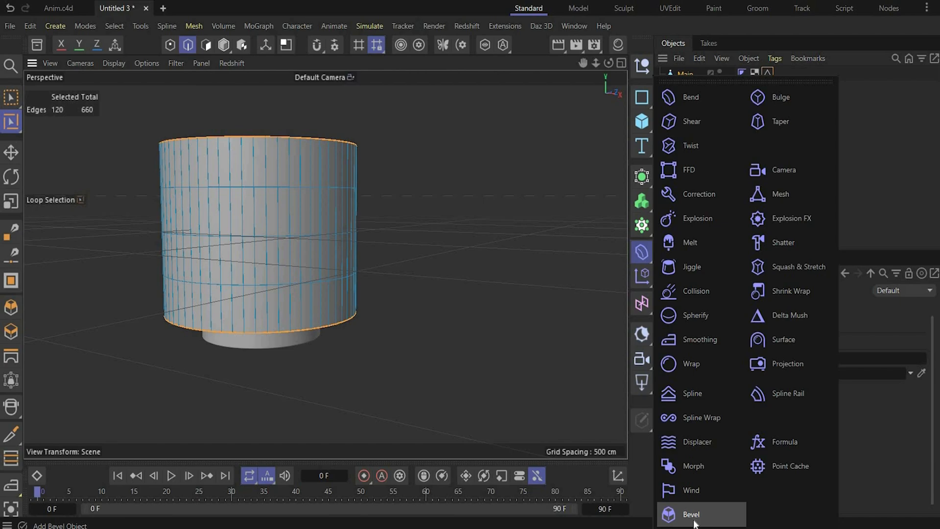
click(692, 515)
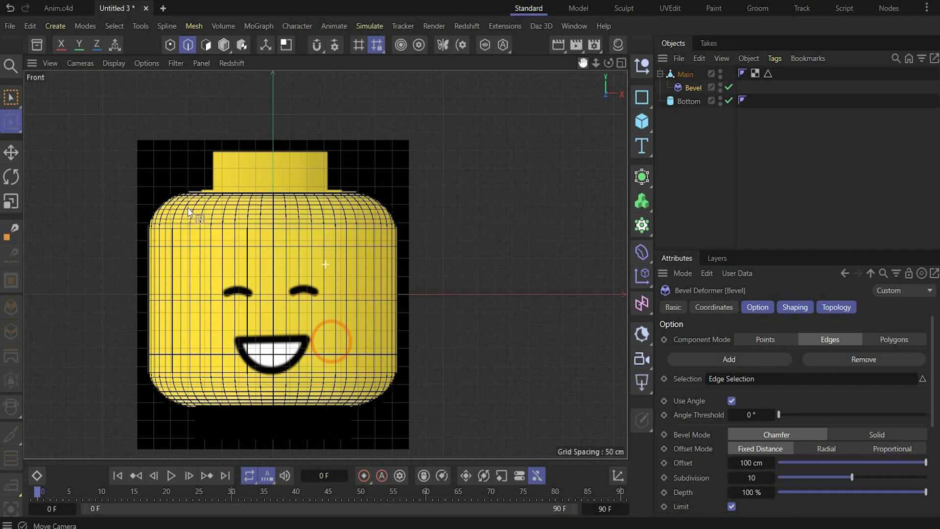
Add a Tube stud on top of the head with 174 cm outer, 119 cm inner radius and 90 rotation segments.
click(640, 122)
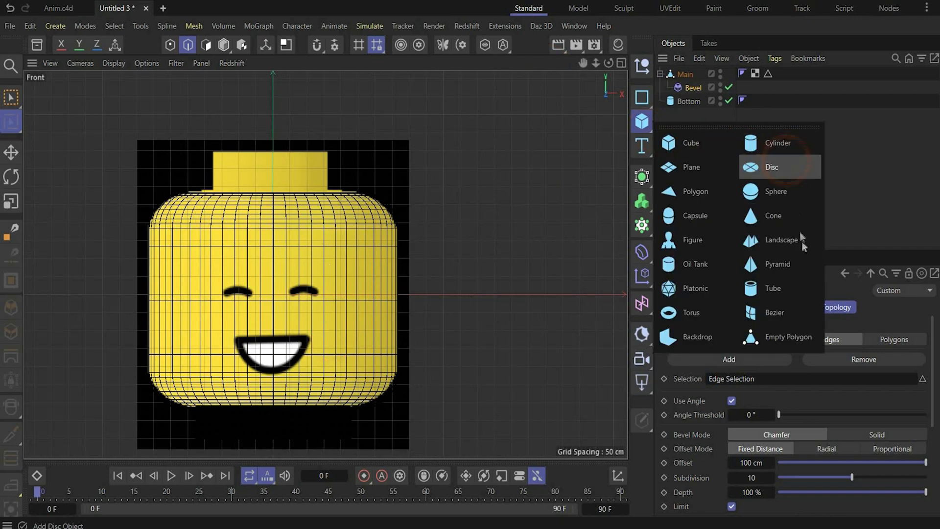
click(773, 288)
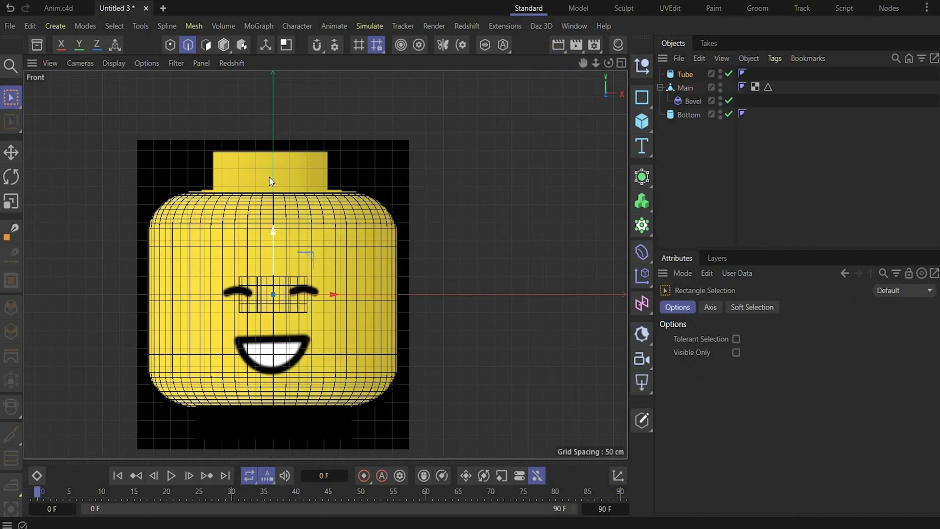
click(684, 74)
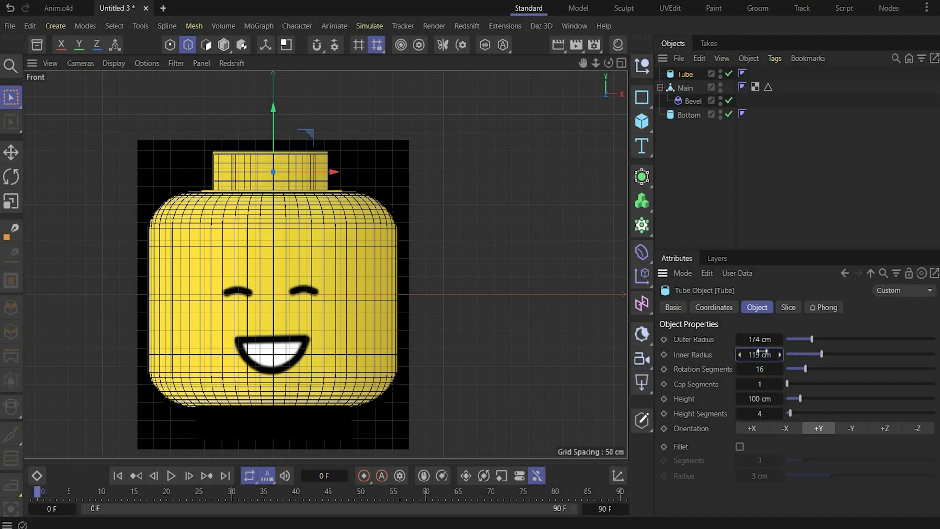
click(759, 370)
text(90)
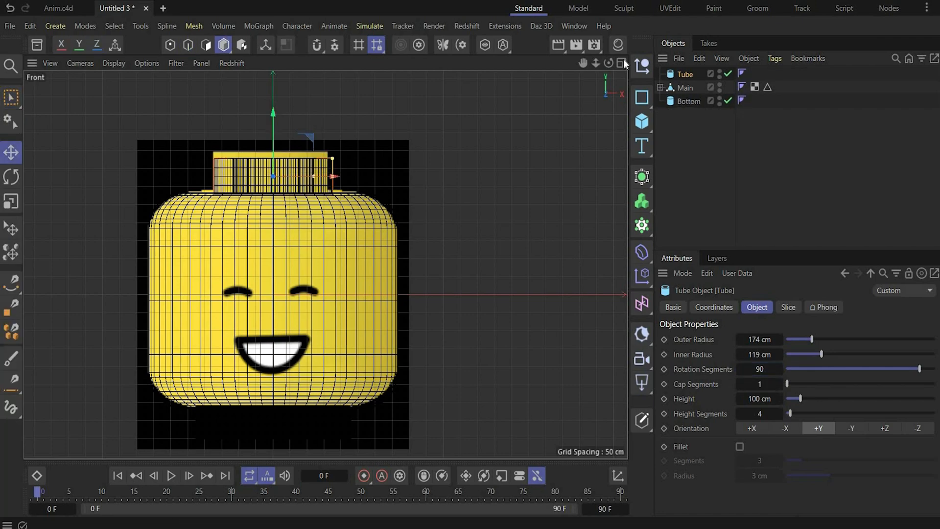
Check the stud in all viewports, enable its Fillet and create the Face polygon object.
click(622, 62)
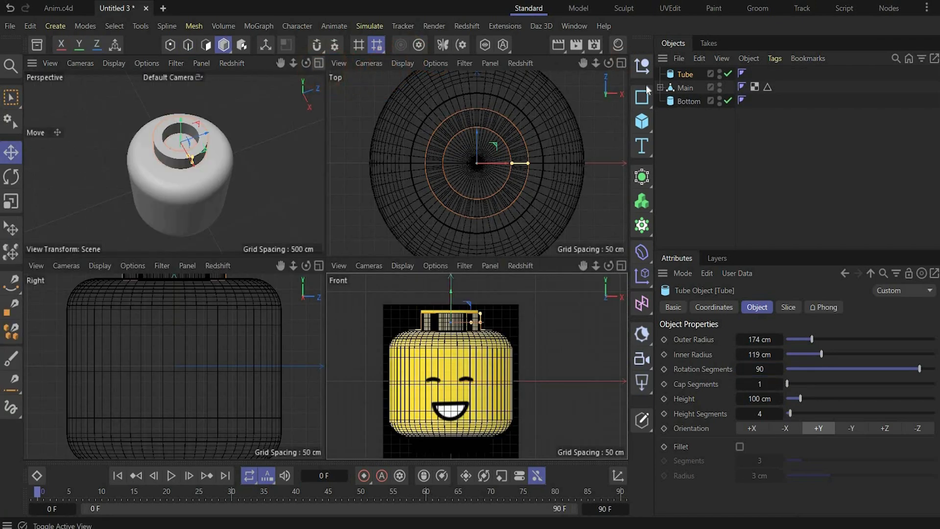
click(305, 63)
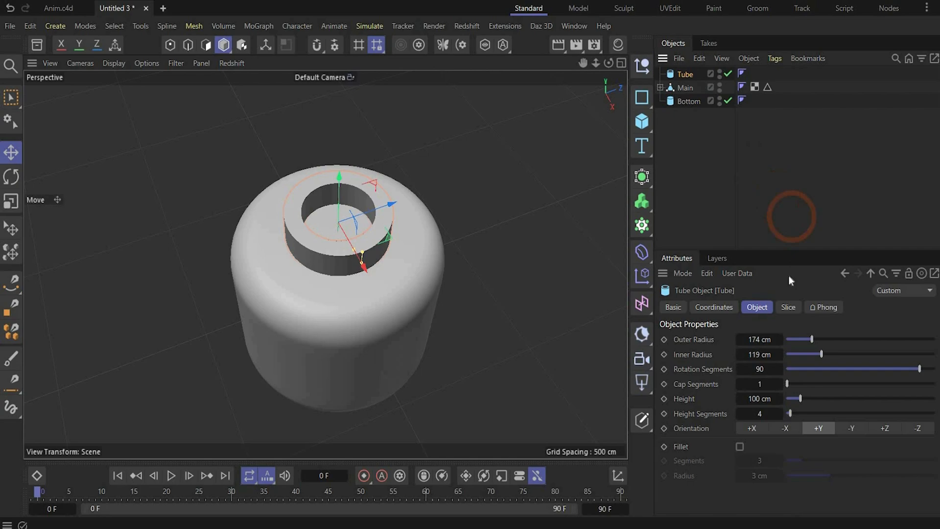
click(741, 446)
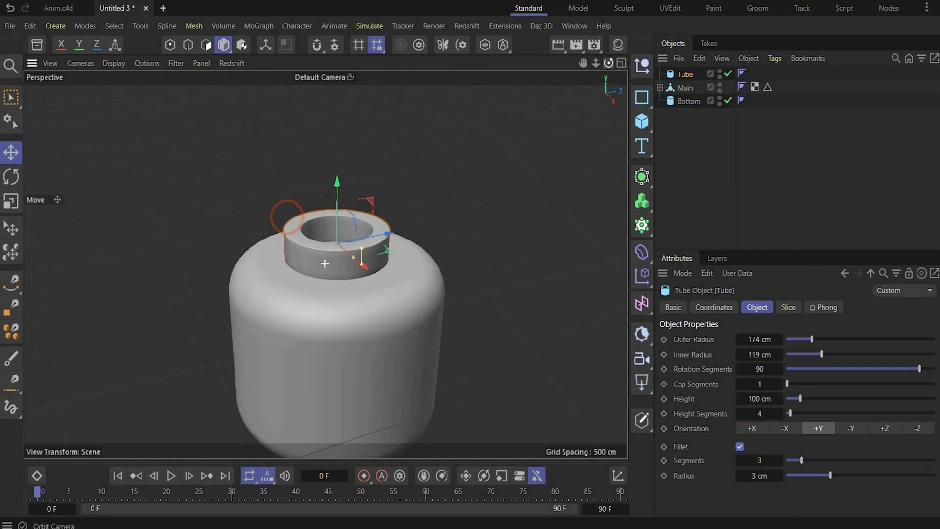
click(685, 87)
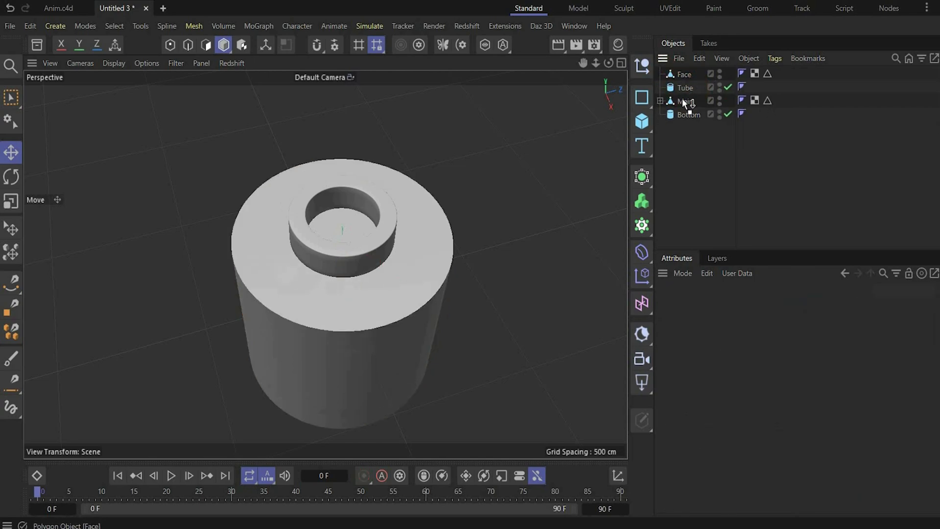
Make the main head body editable and switch to polygon mode.
click(684, 88)
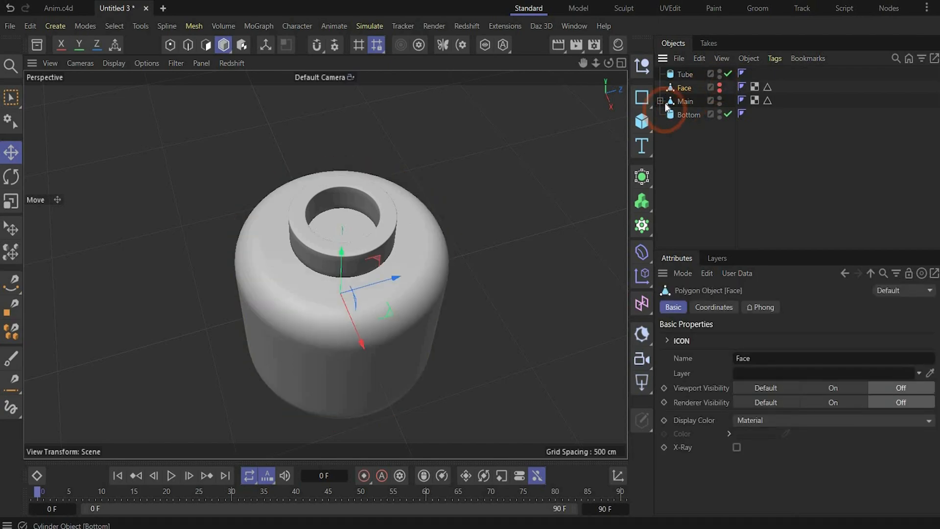
right_click(684, 101)
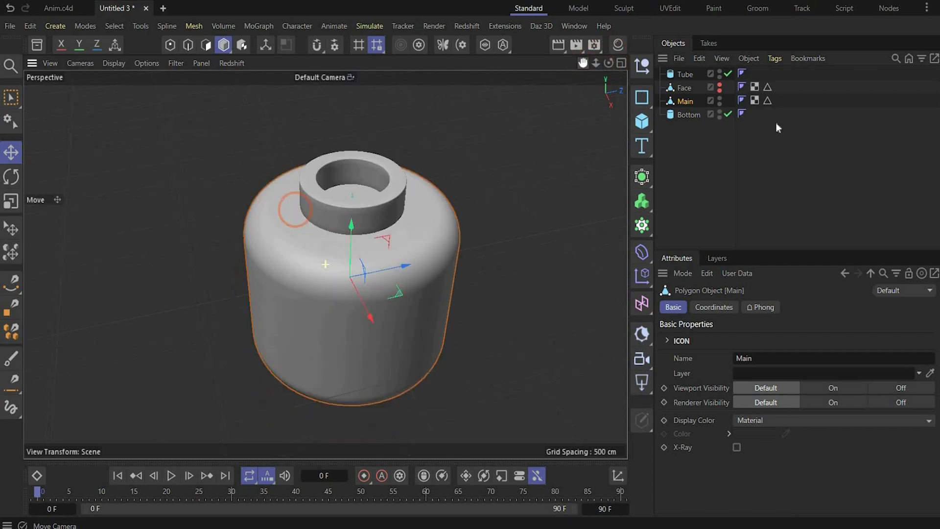
click(206, 45)
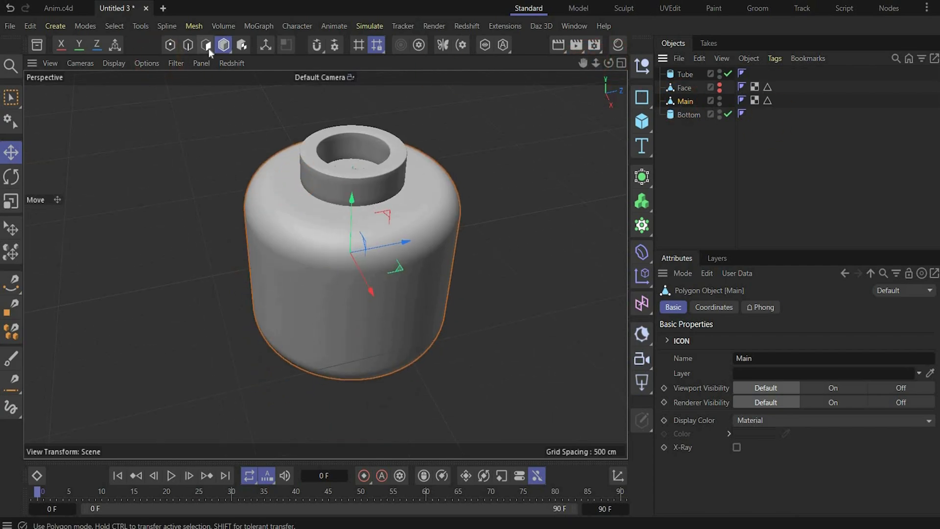
click(205, 45)
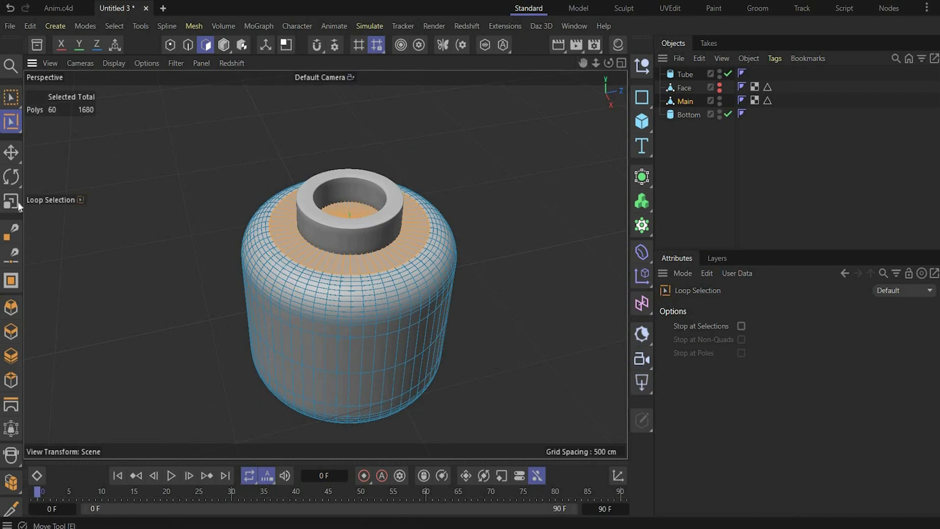
Loop-select and delete the top and bottom cap faces, leaving both ends open.
click(10, 200)
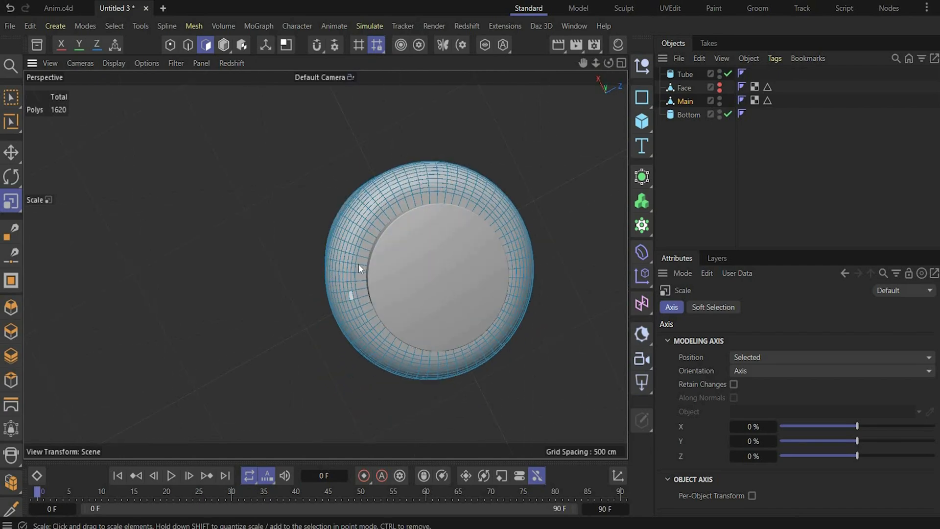
click(11, 122)
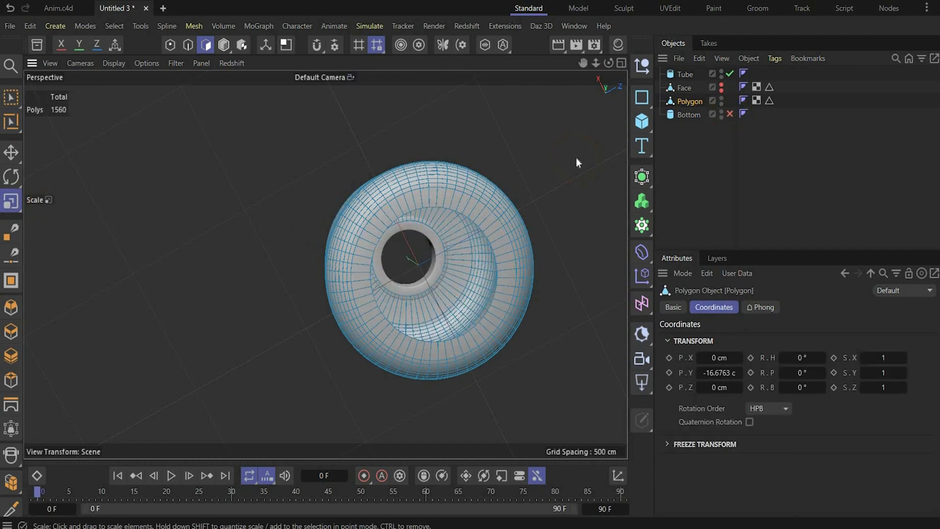
click(730, 114)
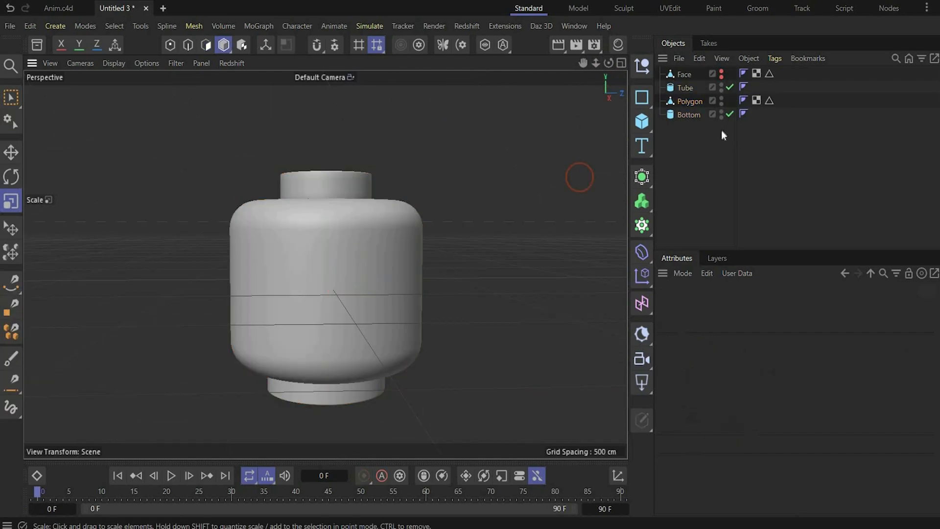
Merge Polygon, Tube and Bottom into one object with Connect Objects + Delete.
click(688, 115)
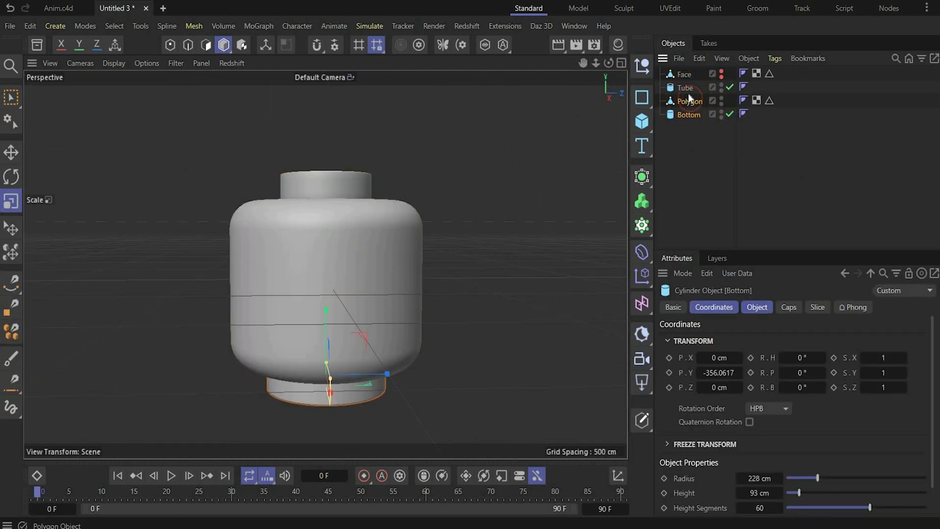
right_click(690, 101)
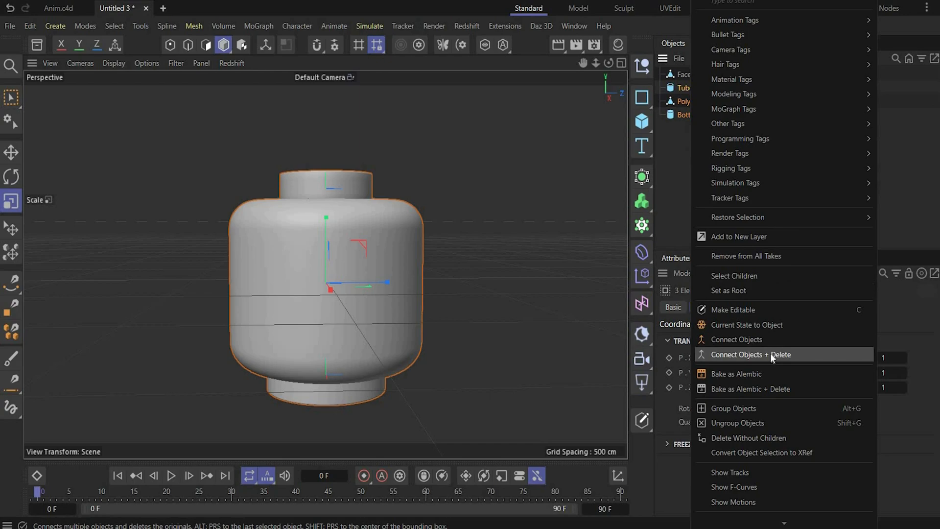
click(751, 354)
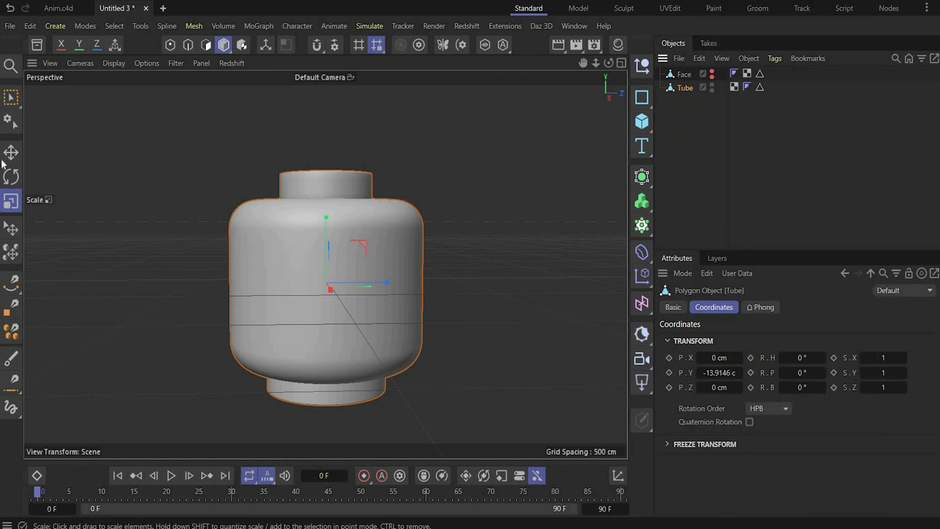
click(10, 153)
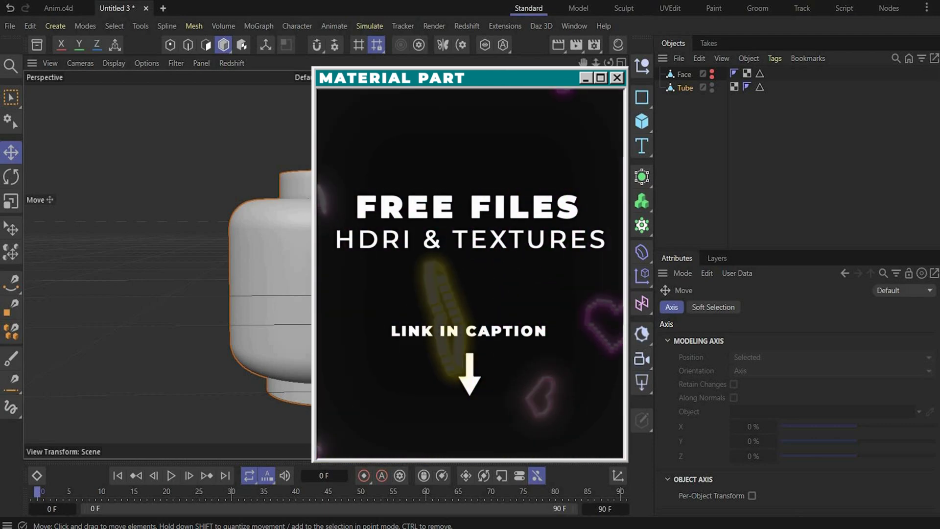
Bring up the Redshift menu of renderer objects, lights and tools.
click(617, 79)
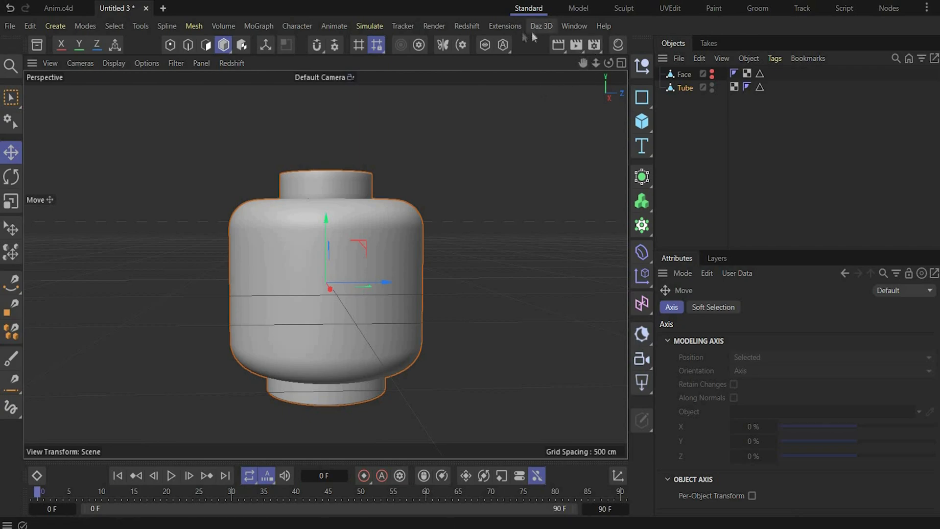
click(466, 26)
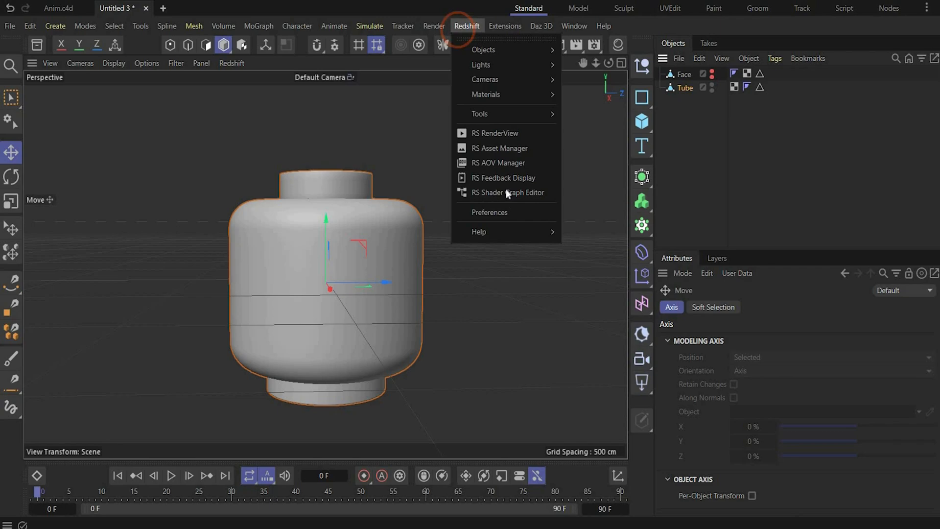
Open the RS RenderView, add a backdrop plane rotated 90° in B and look through a new RS Camera.
click(508, 132)
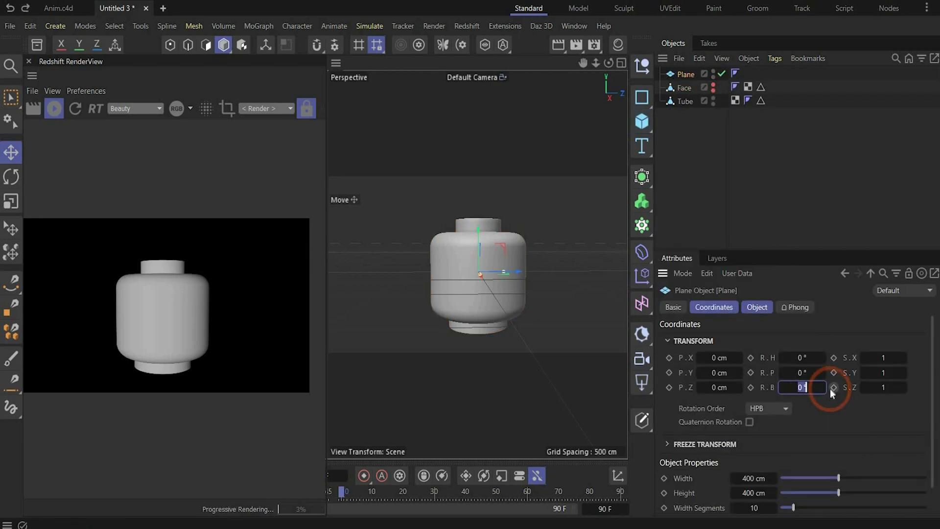
text(90)
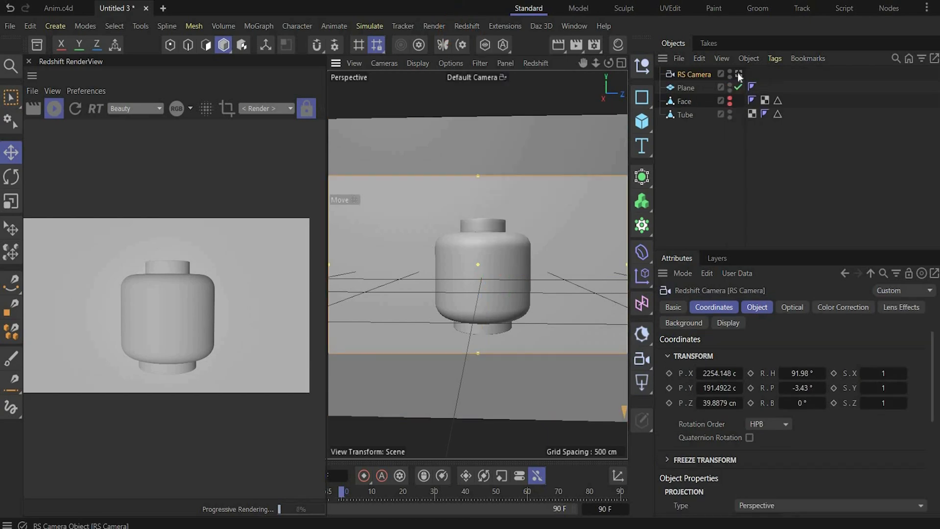
click(738, 74)
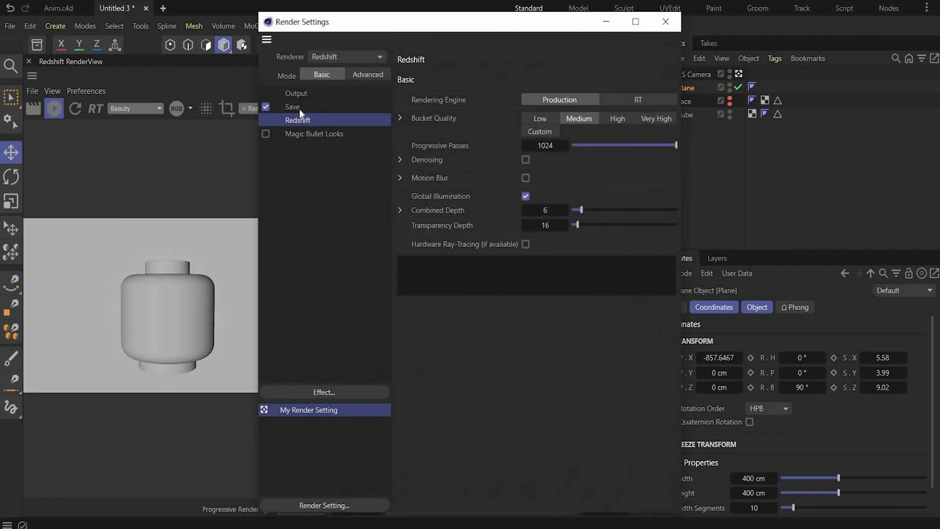
Set the render output to 1080 by 1350 pixels.
click(296, 93)
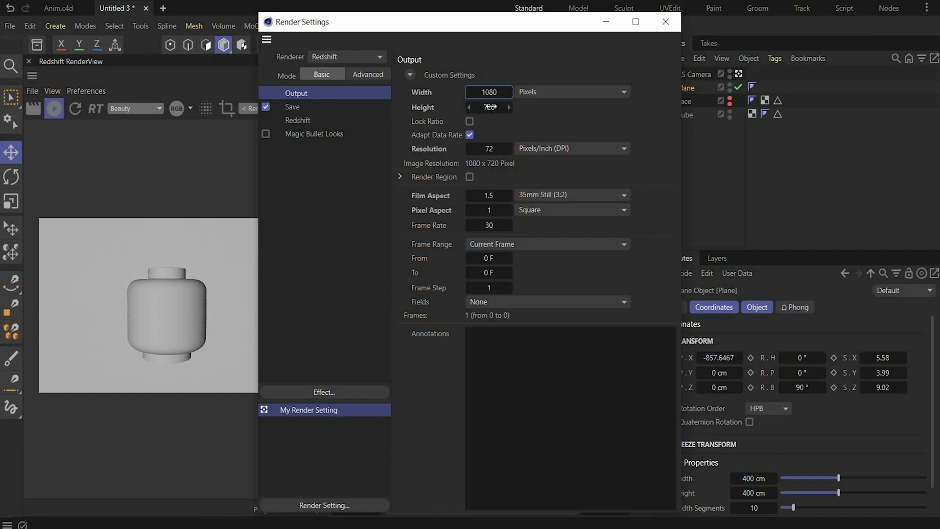
text(1350)
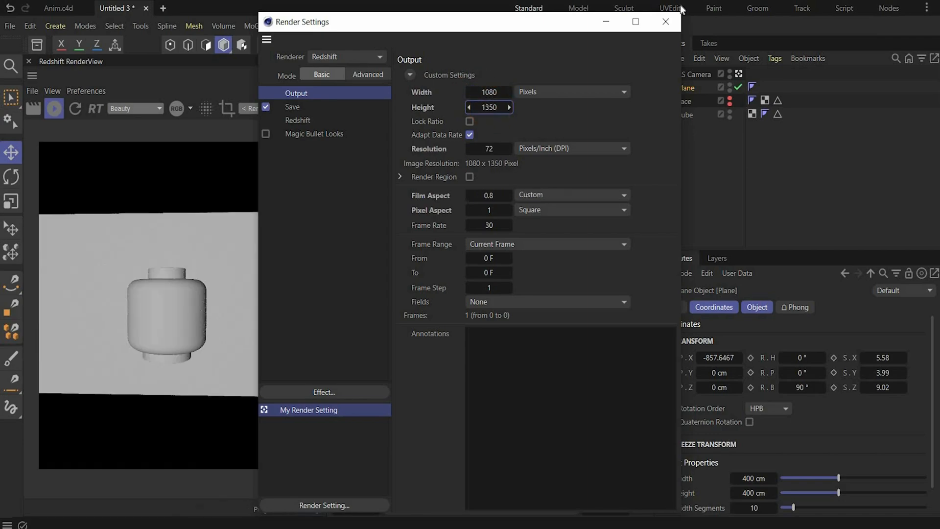
click(368, 75)
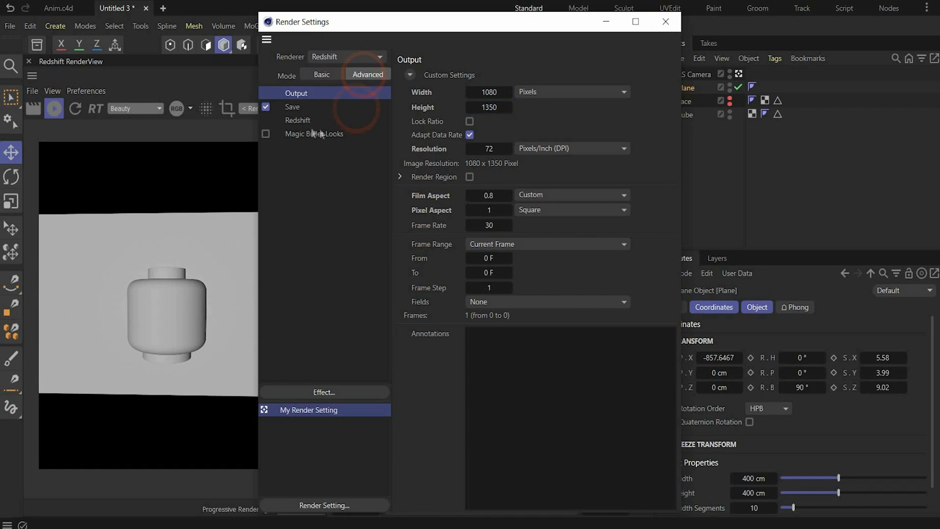
Enable Redshift OptiX denoising in the advanced settings and close Render Settings.
click(297, 119)
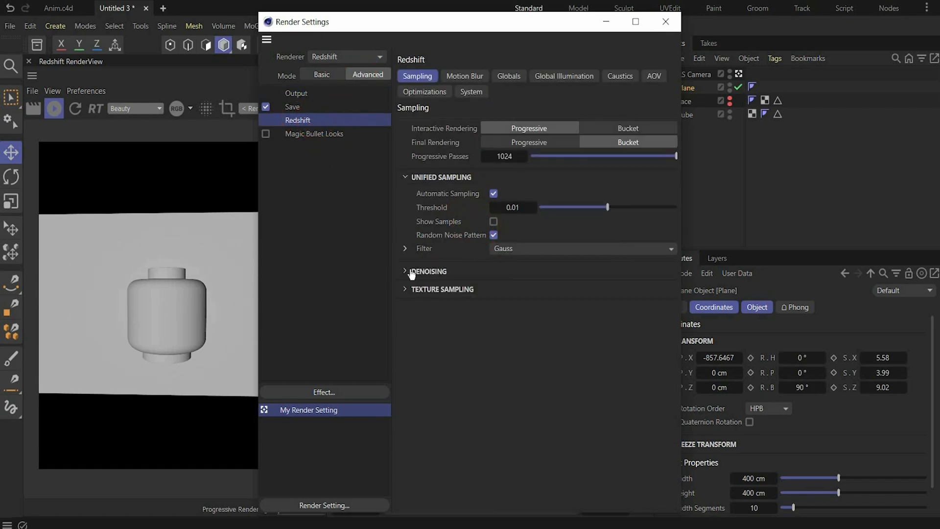
click(409, 271)
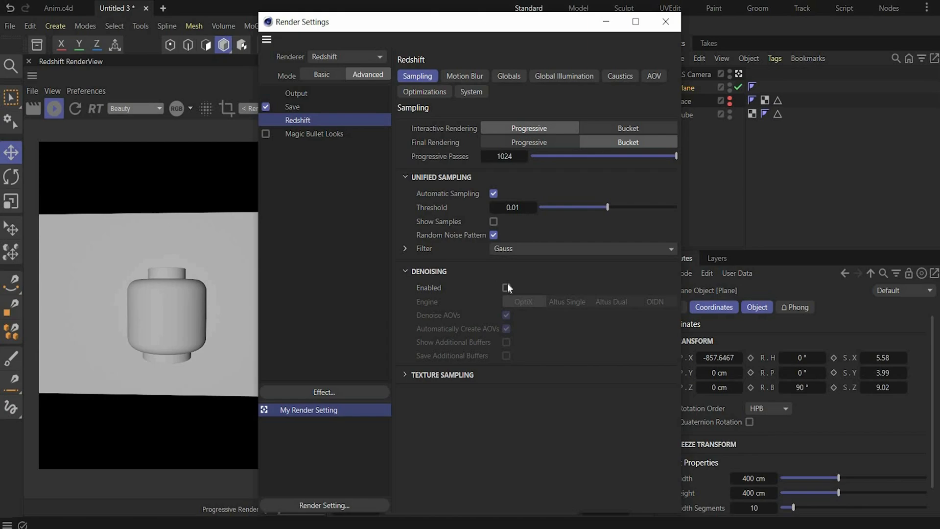
click(506, 287)
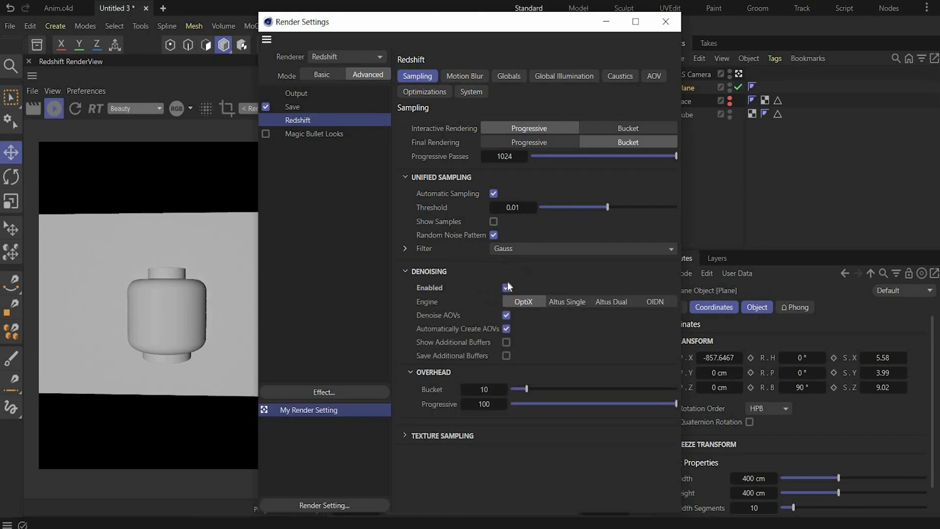
mouse_move(665, 22)
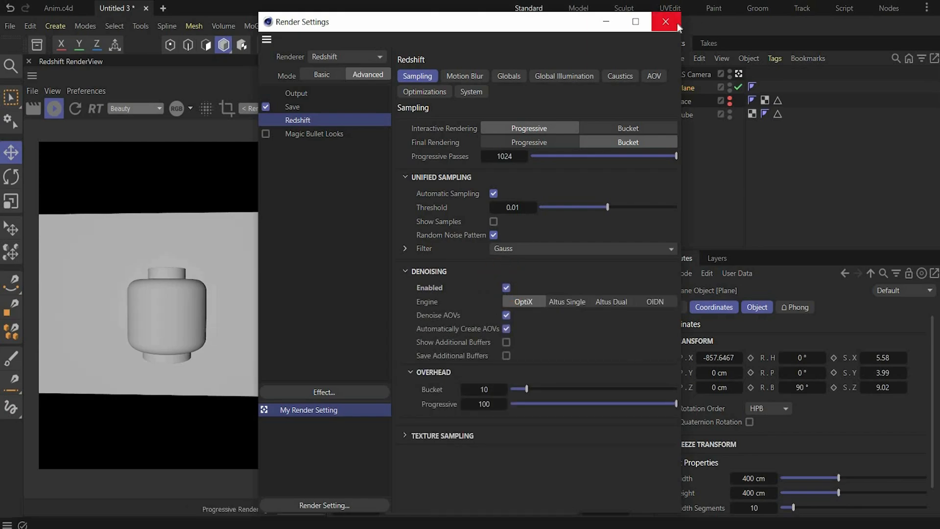
click(664, 21)
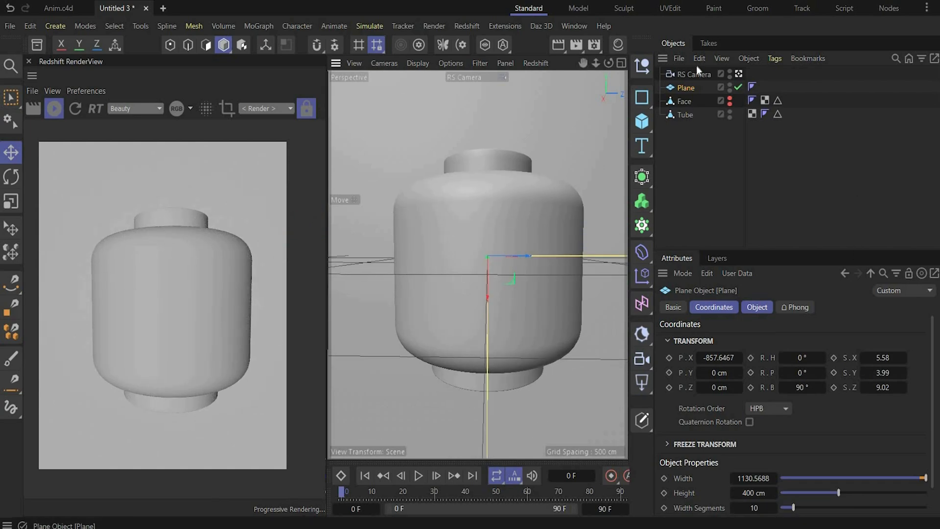
Select the RS Camera to set its rotation to R.H 90° and R.B -10° for the angled framing.
click(693, 73)
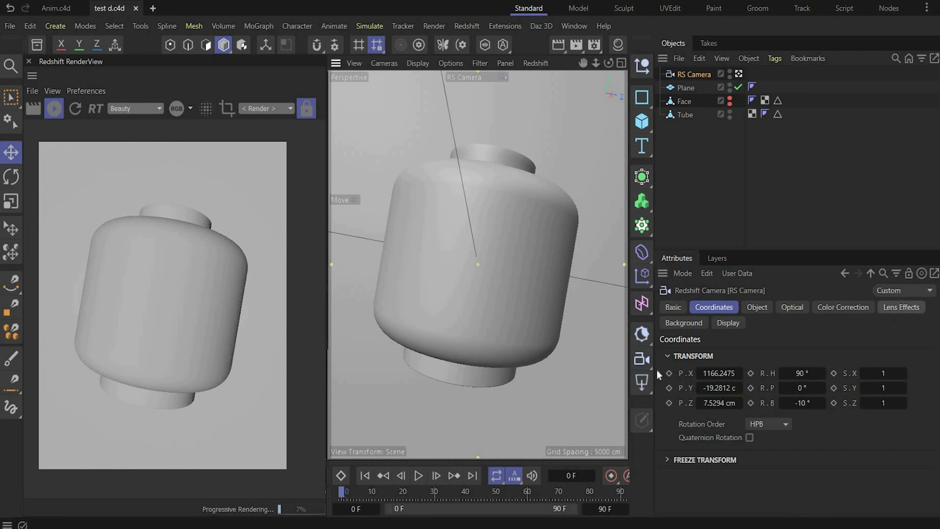
mouse_move(641, 382)
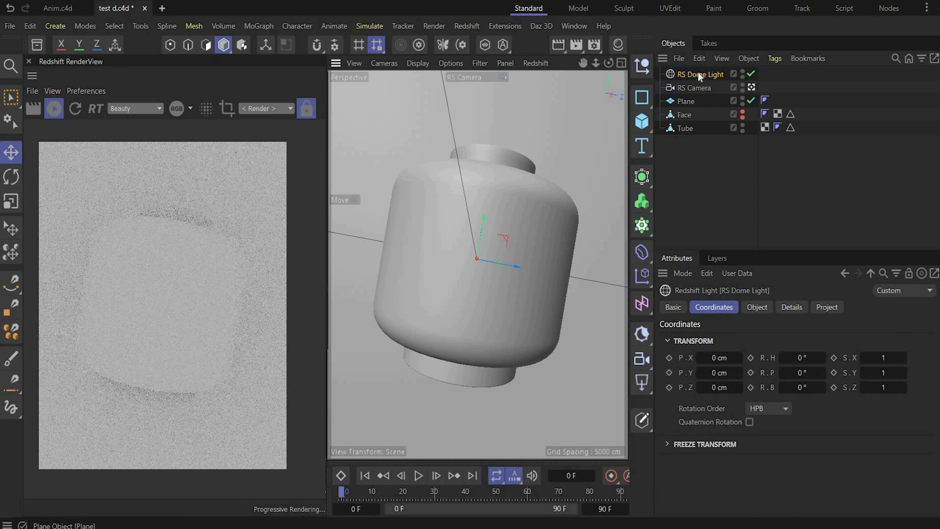
Load an HDRI image onto the RS Dome Light as a spherical map, intensity 2, background enabled.
click(757, 307)
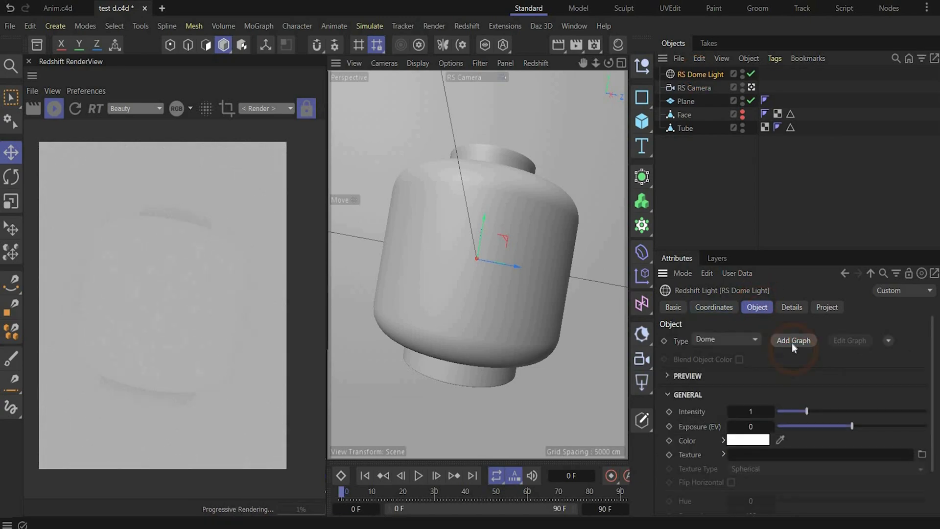
click(793, 340)
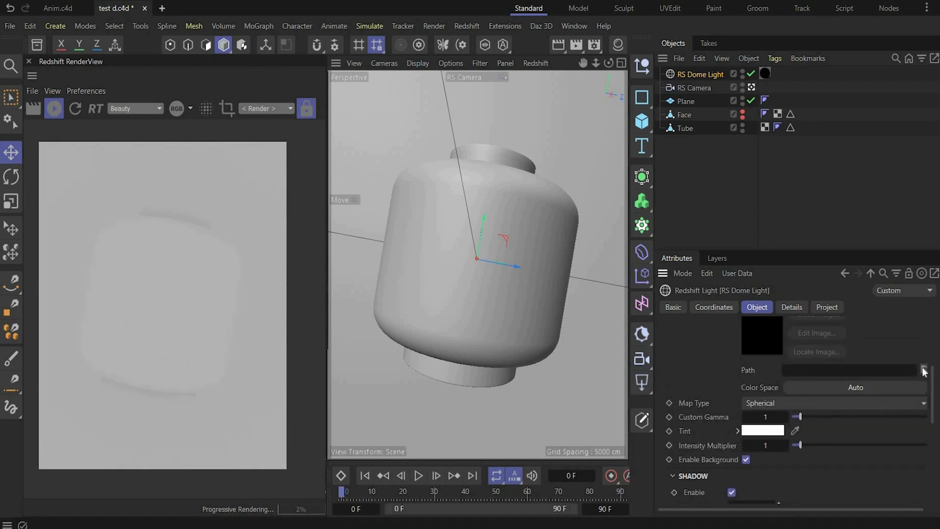
click(933, 371)
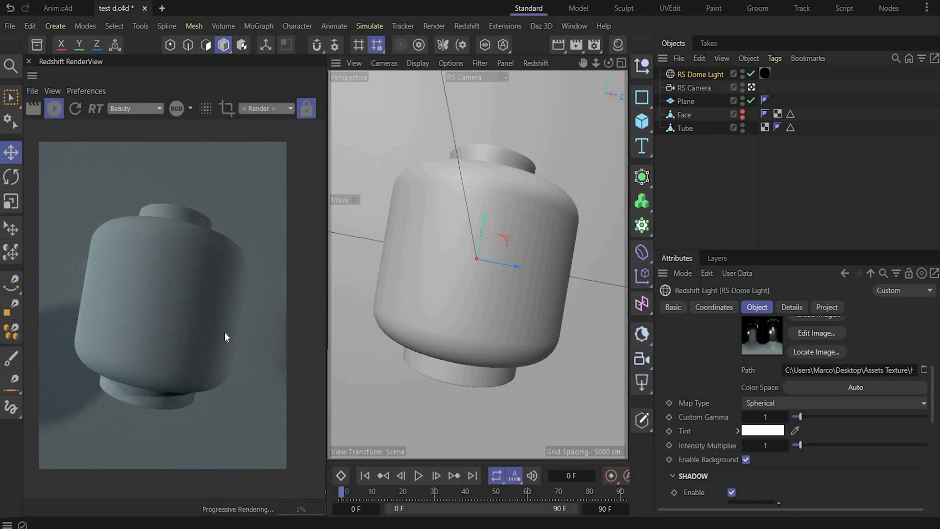
click(714, 306)
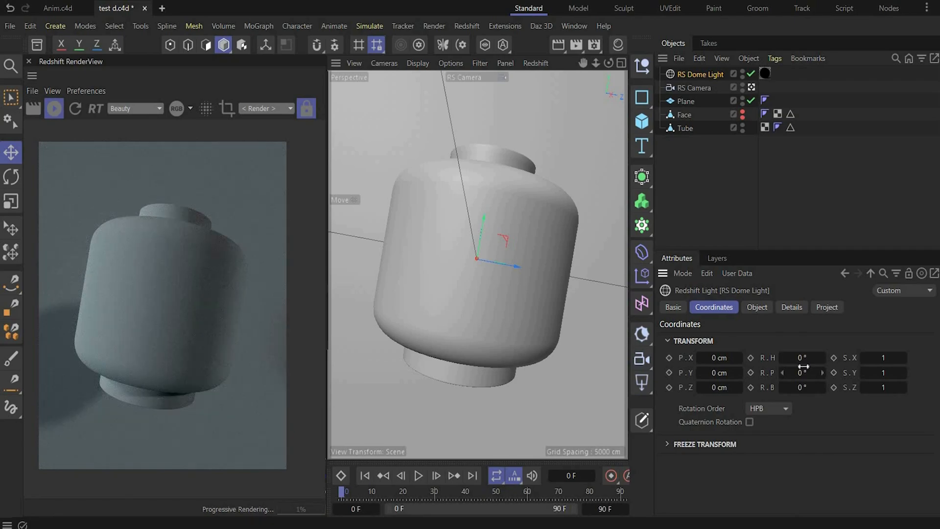
click(757, 307)
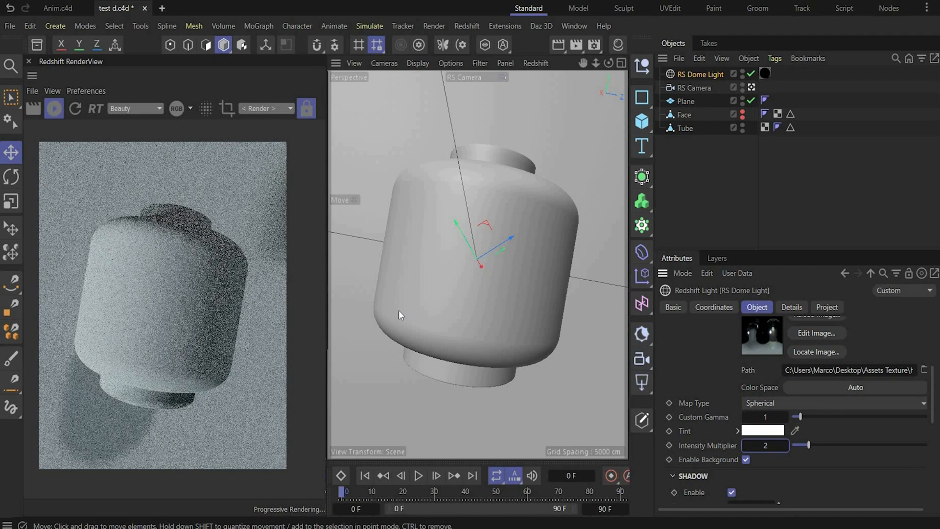
mouse_move(641, 64)
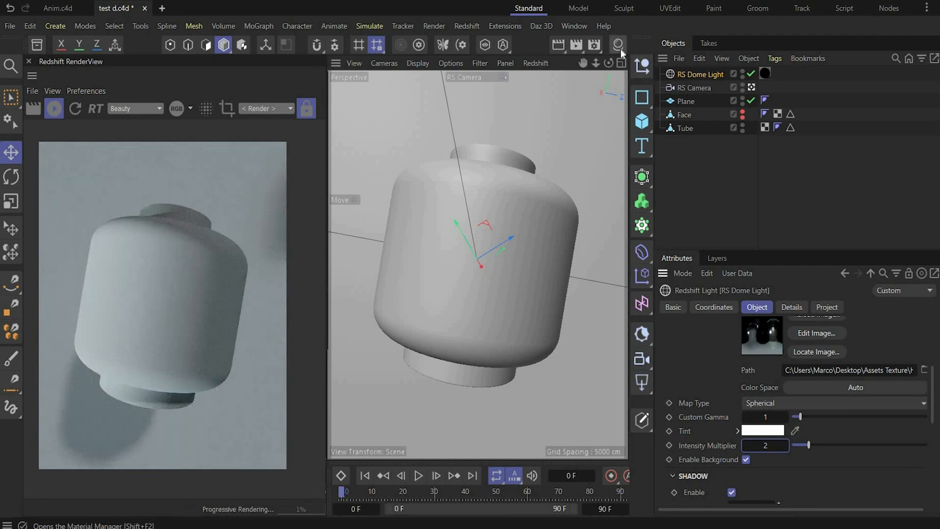
Make the RS Standard Material blue hex 00B2FF with metalness 0.5 and adjusted roughness for the Plane.
click(618, 44)
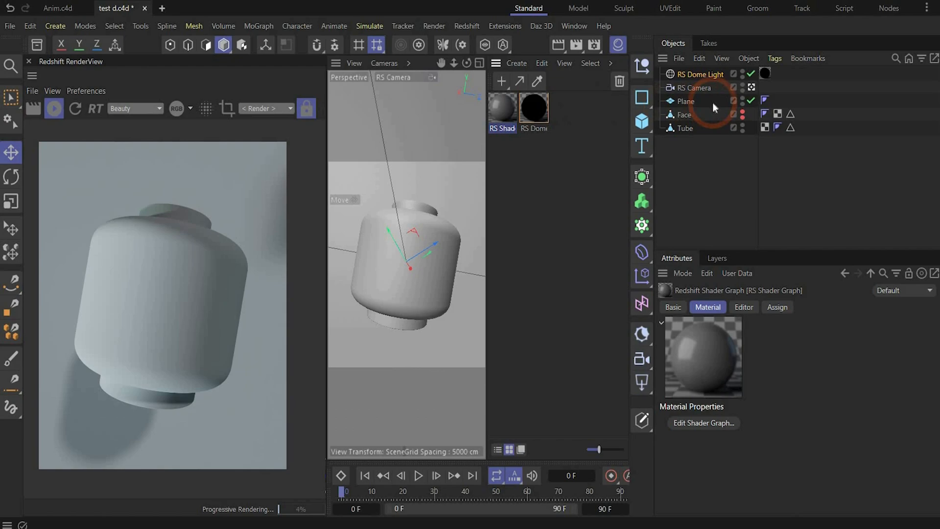
click(779, 100)
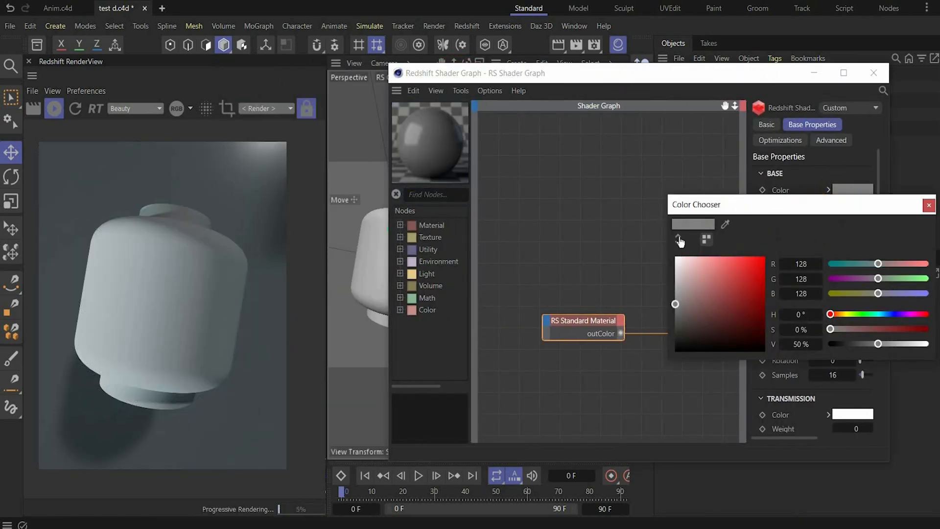
click(827, 240)
text(00B2FF)
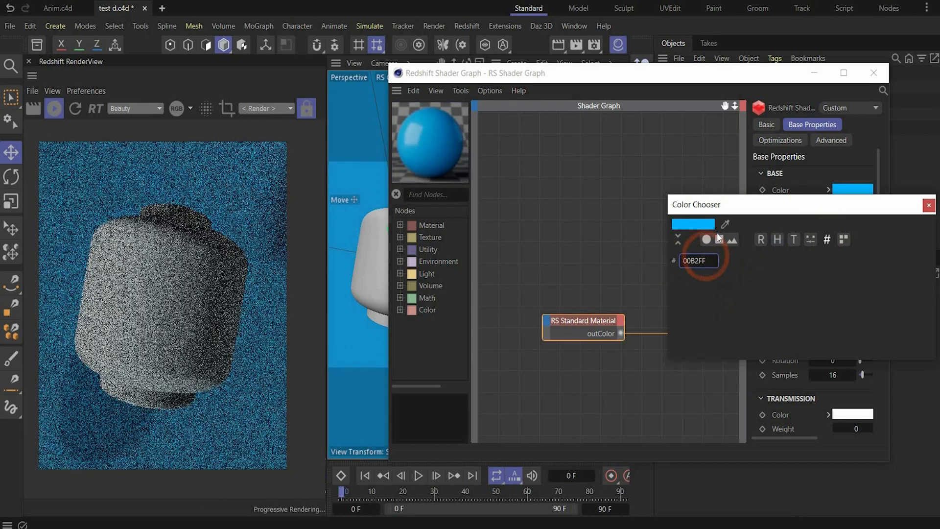
click(928, 205)
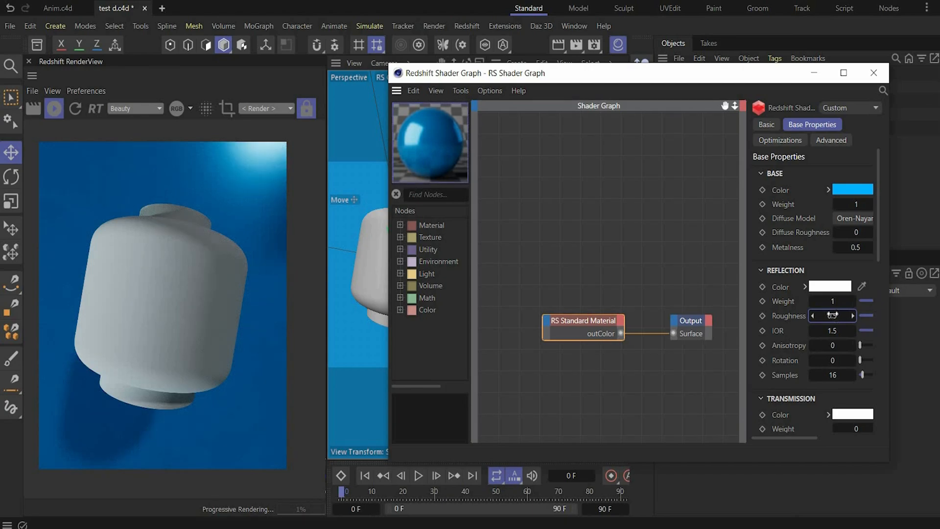
click(873, 73)
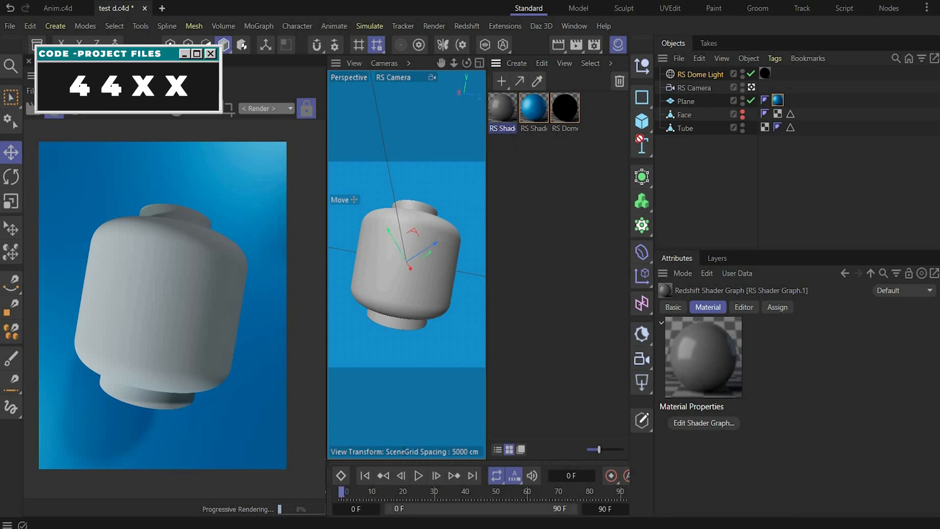
Wire the new RS Material to the Output Surface, set its preset to Glass and assign it to Tube.
click(803, 127)
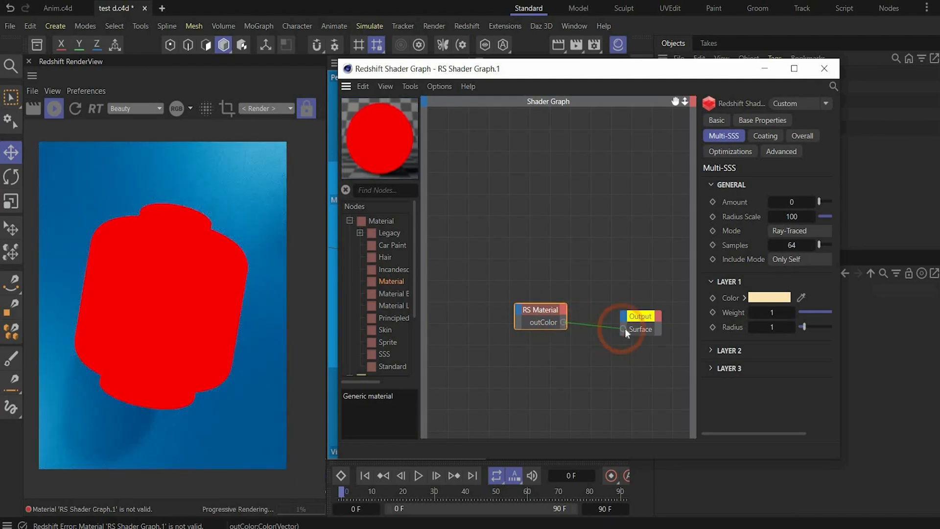
click(763, 119)
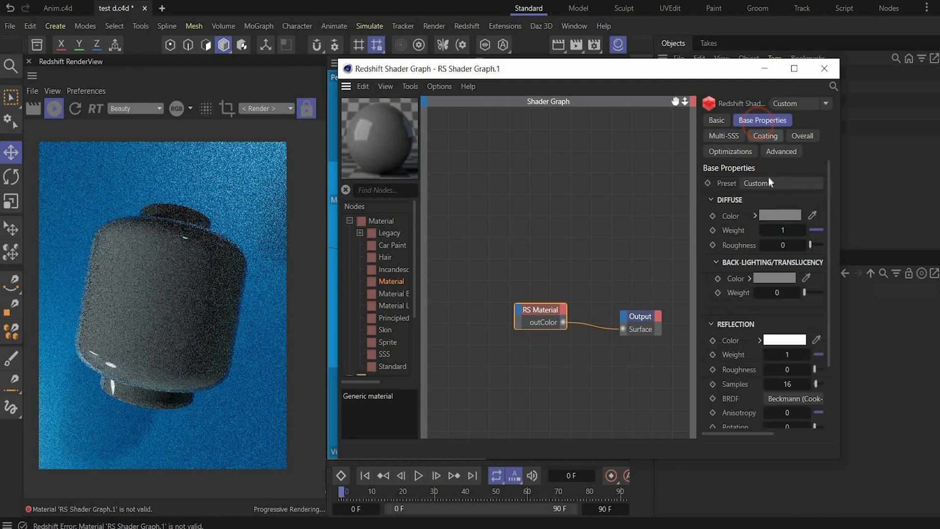
click(758, 183)
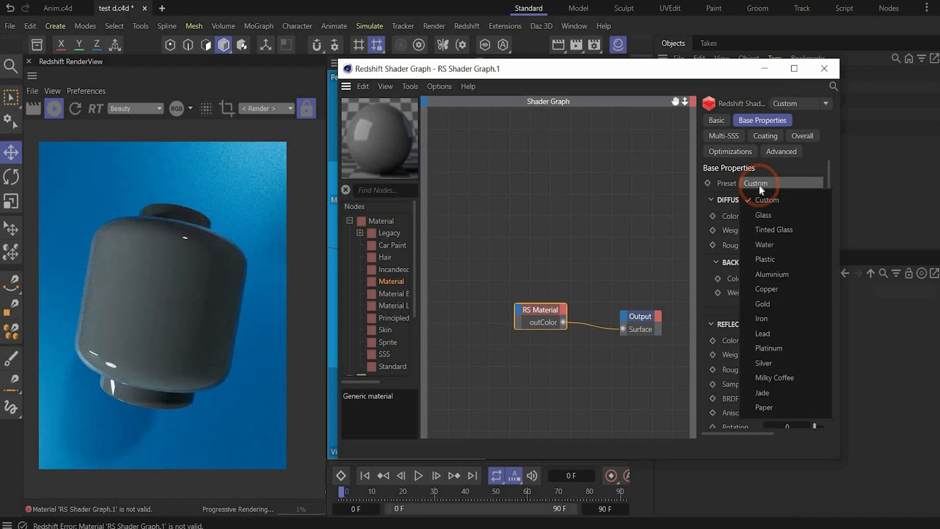
click(763, 214)
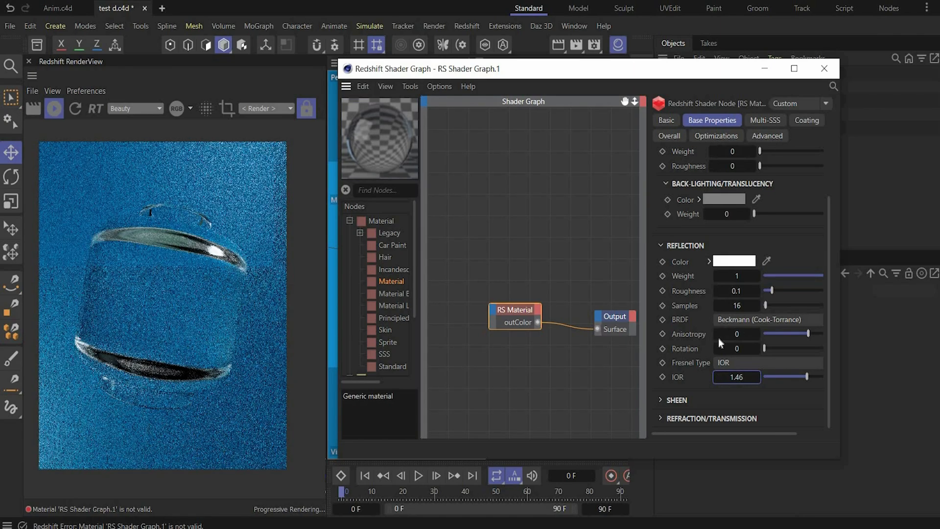
click(824, 69)
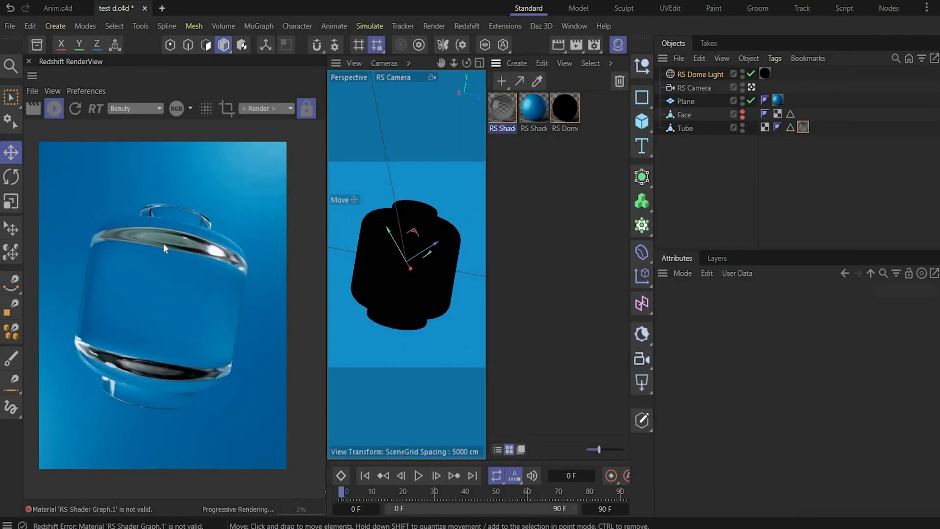
mouse_move(430, 183)
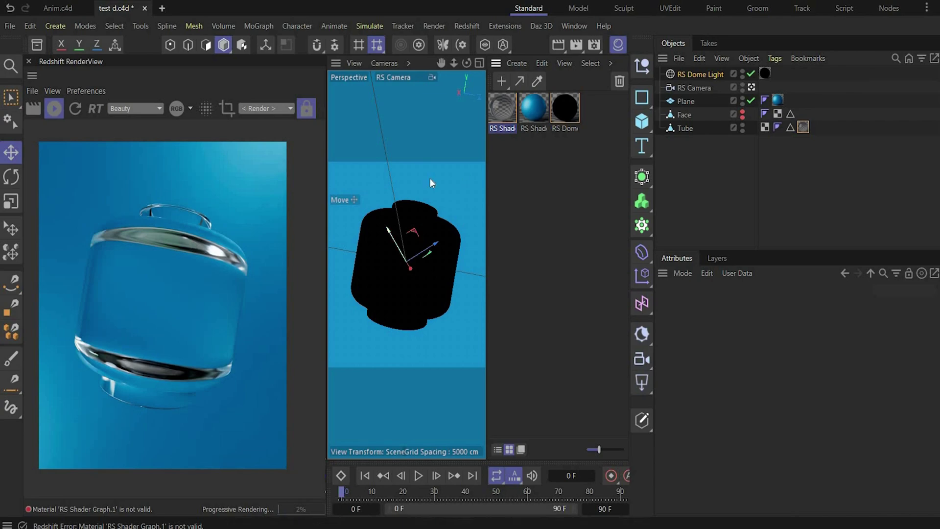
mouse_move(478, 63)
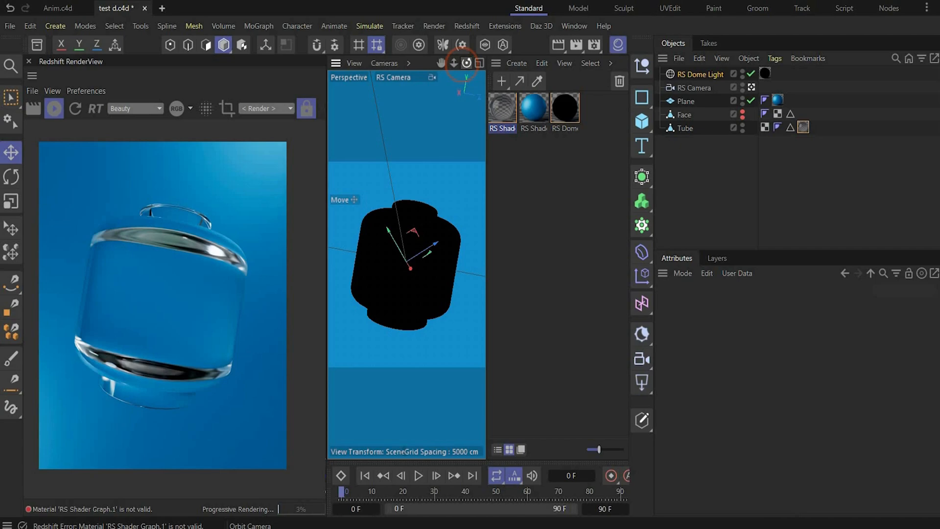
Orbit the RS Camera toward the front of the head, then bring up the Dome Light's coordinates.
click(683, 129)
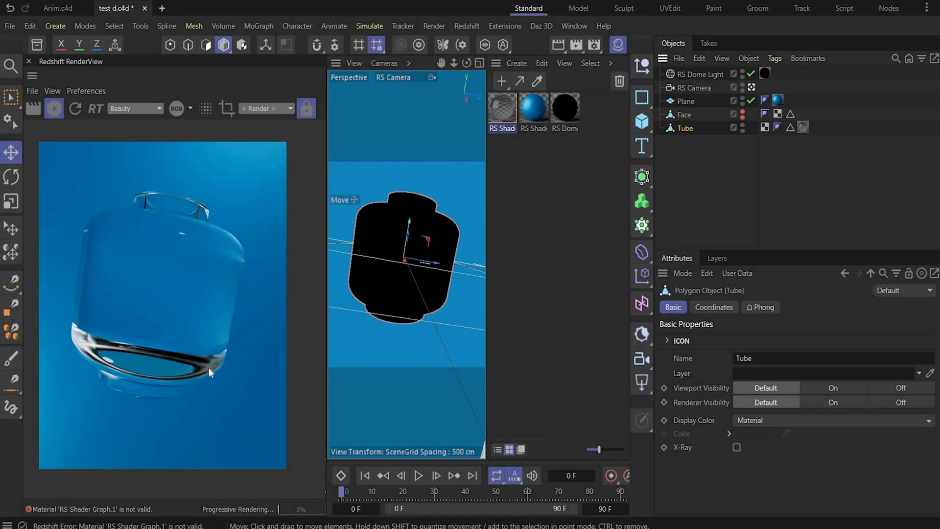
mouse_move(151, 280)
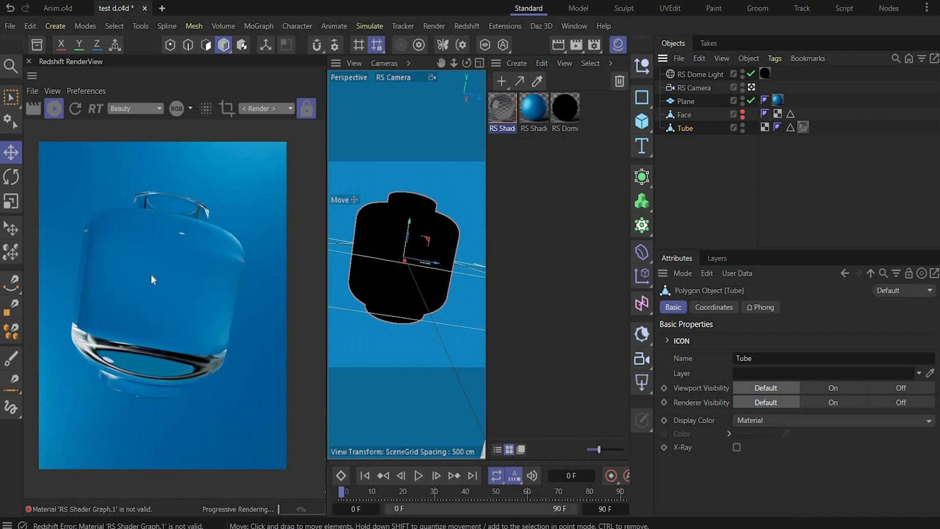
mouse_move(212, 254)
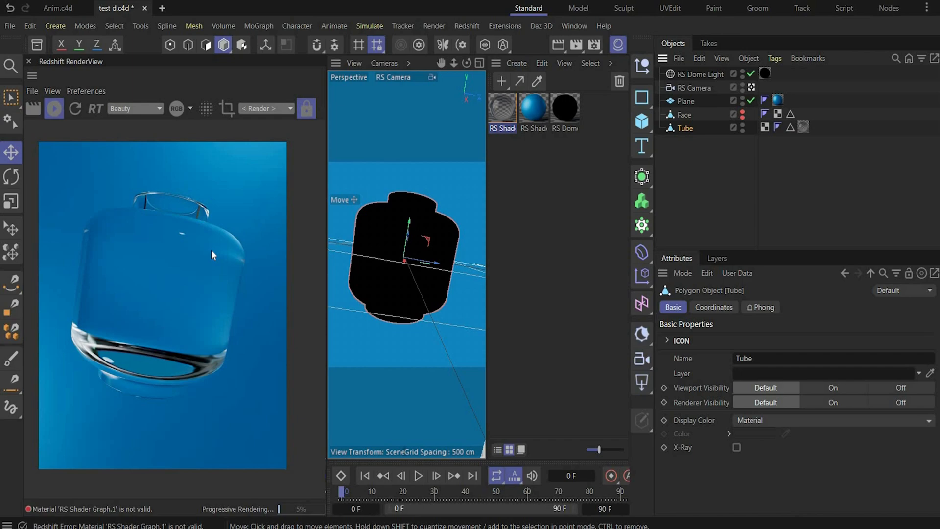
mouse_move(20, 437)
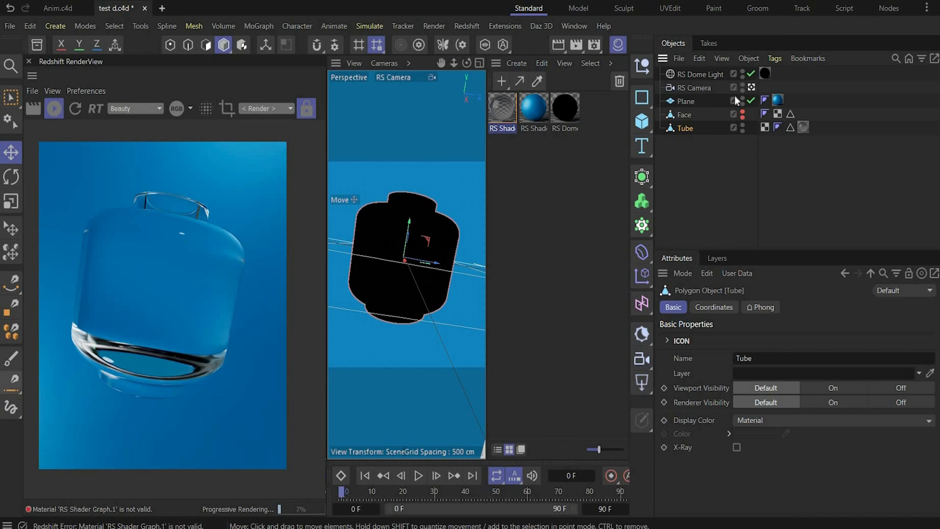
click(700, 74)
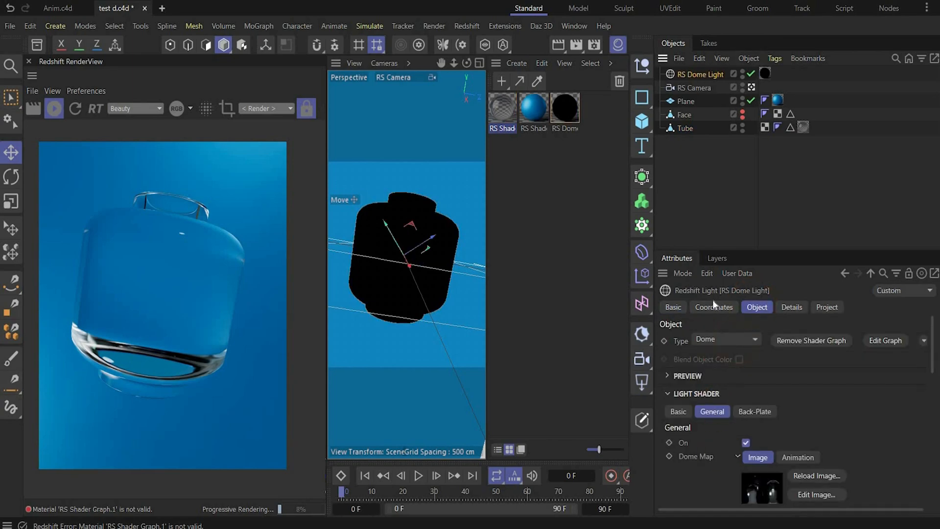
click(714, 307)
text(129)
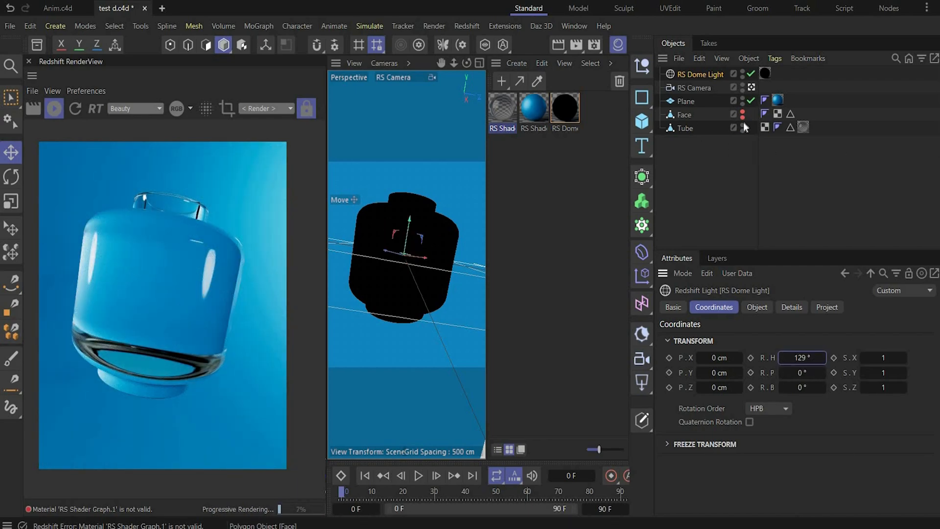
Create a new Redshift material for the Face and enter its shader graph to add the face new.png texture.
click(533, 111)
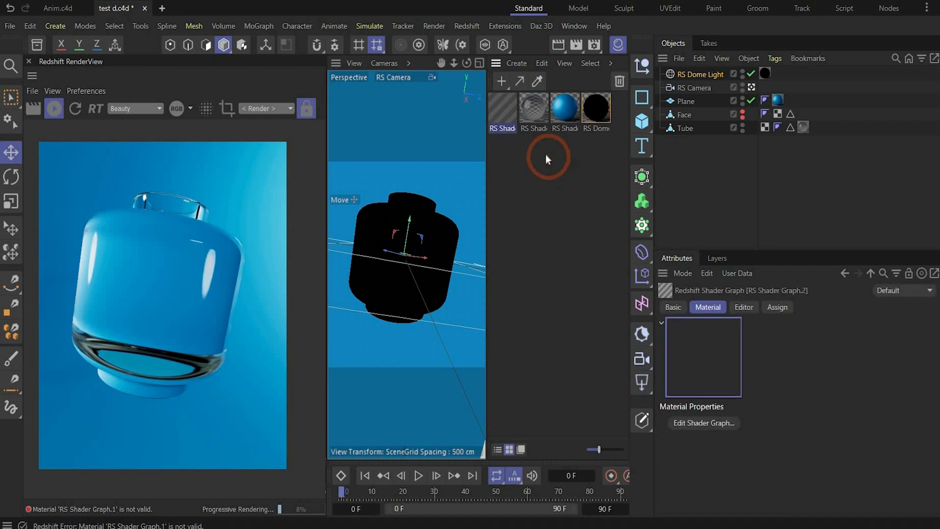
click(705, 423)
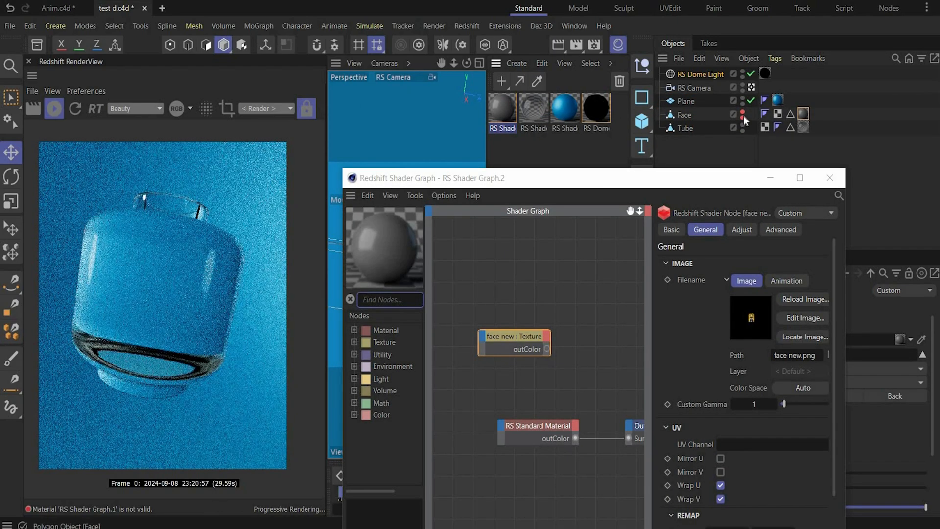
Add a Color Splitter, drive Geometry Opacity from the texture alpha and enlarge the face print via Remap Scale.
click(743, 115)
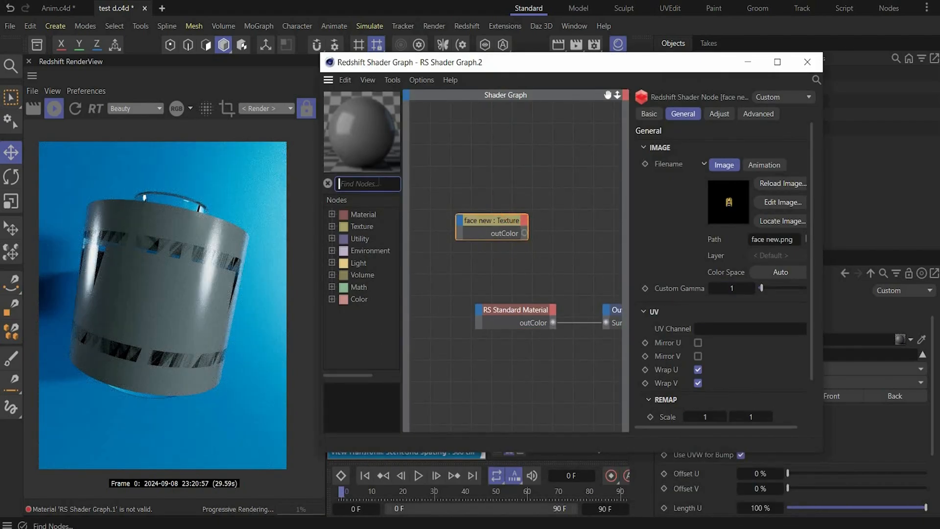
text(color spl)
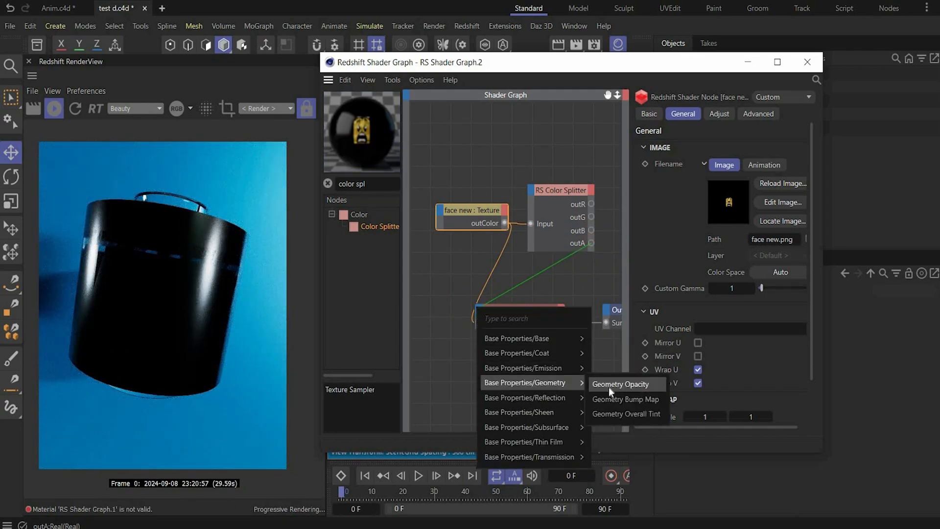
click(623, 384)
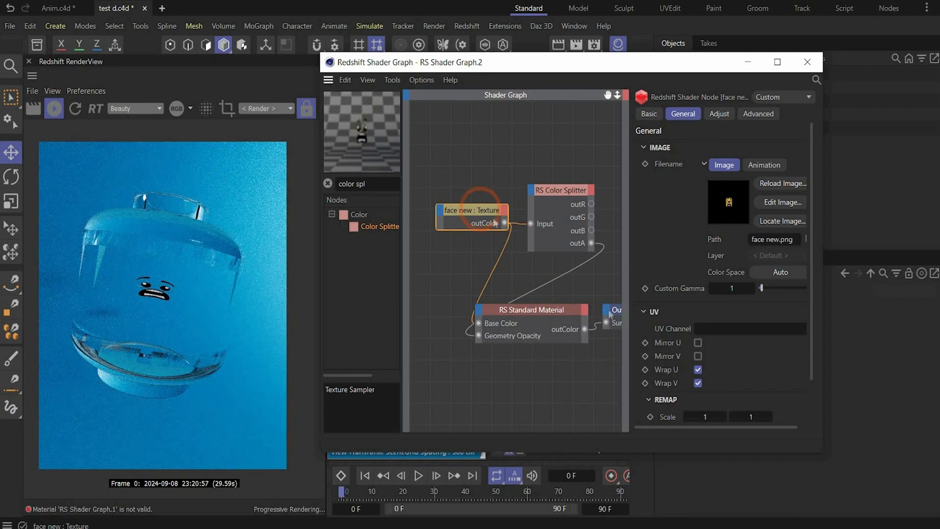
scroll(down, 3)
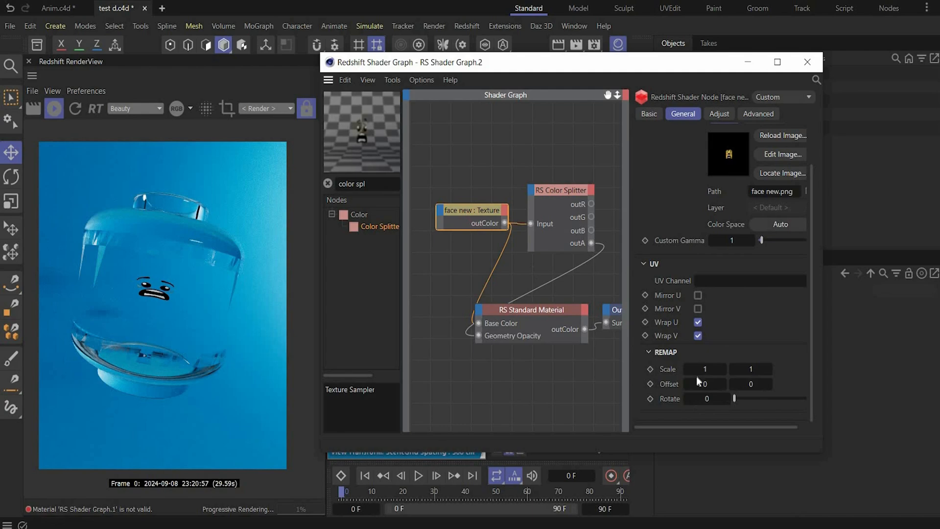
click(704, 369)
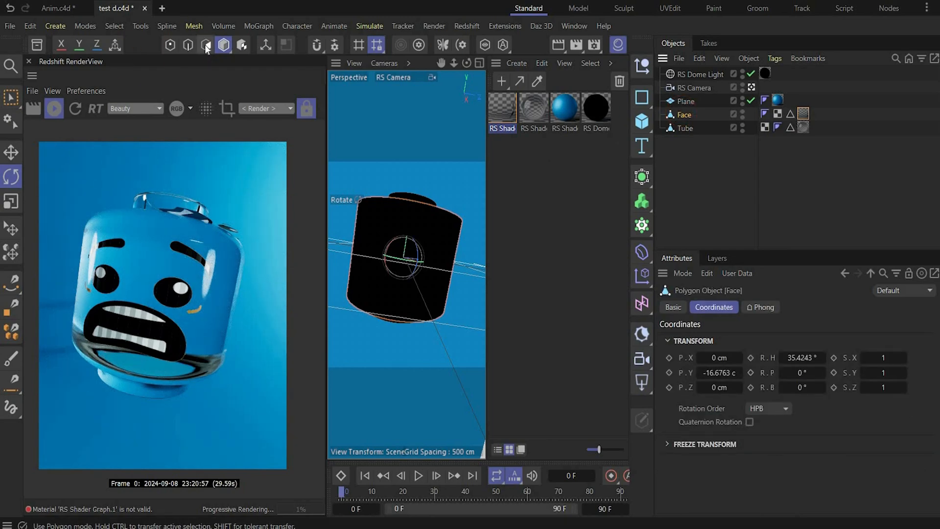
Select the Face and Tube objects through the RS Camera view to copy them into a new group.
click(188, 44)
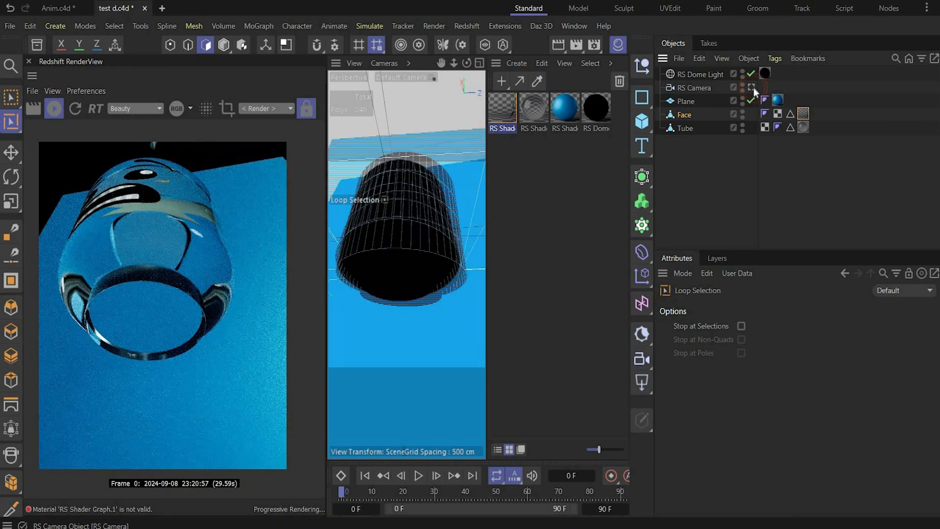
click(751, 88)
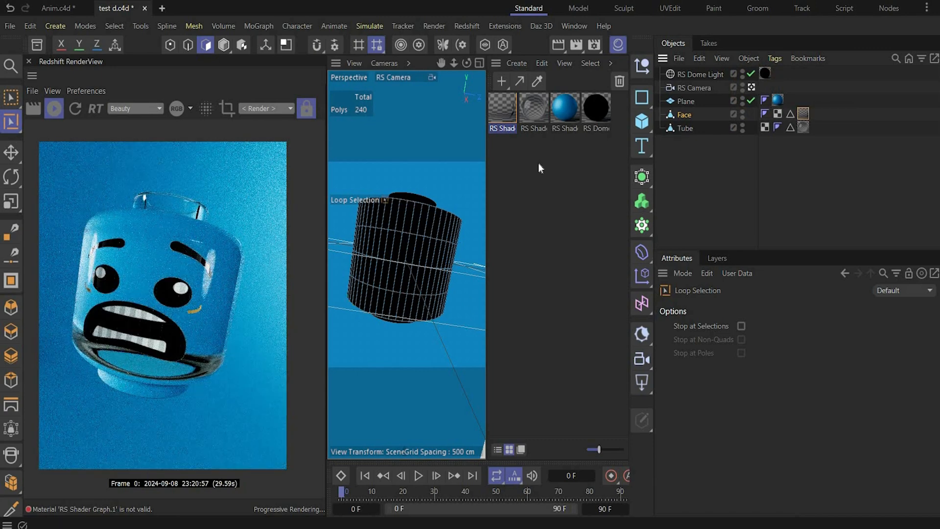
double_click(501, 105)
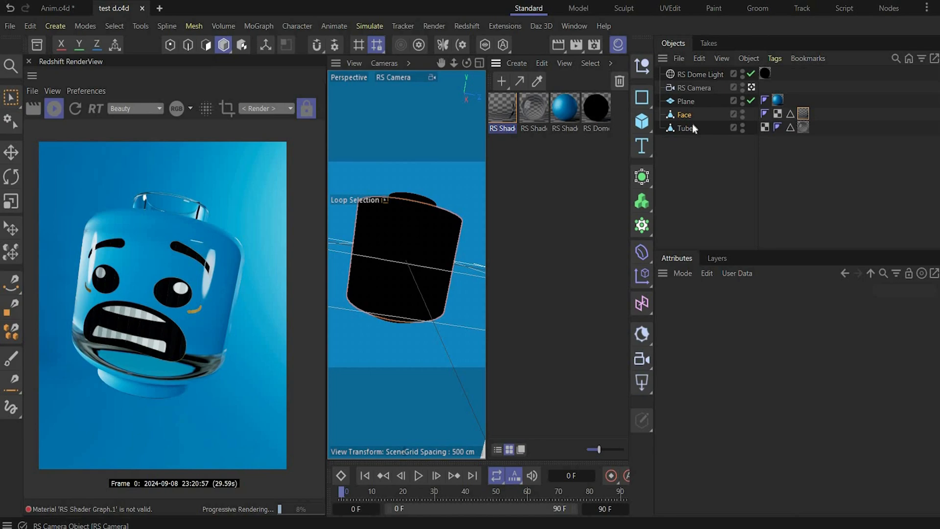
click(684, 128)
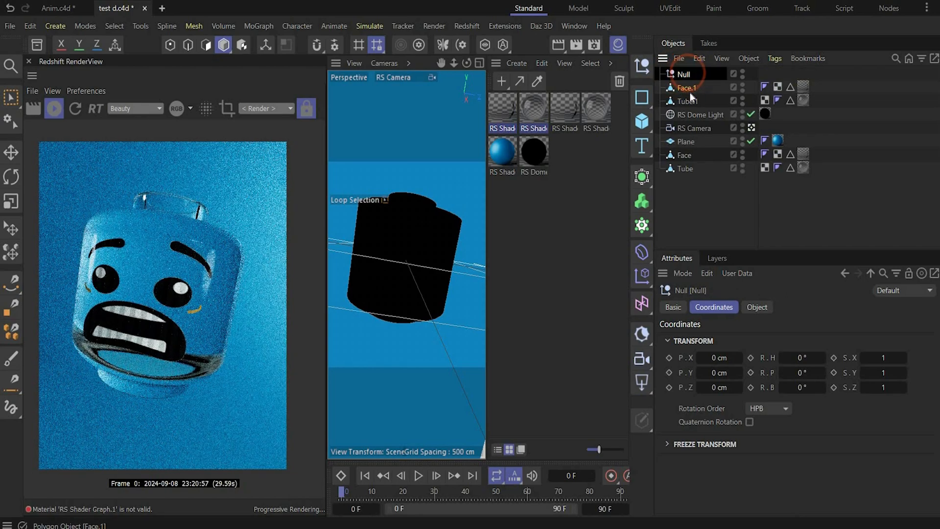
Rename the new Null group 'Yellow' and create a new Redshift material for Tube.1.
double_click(683, 73)
text(Yellow)
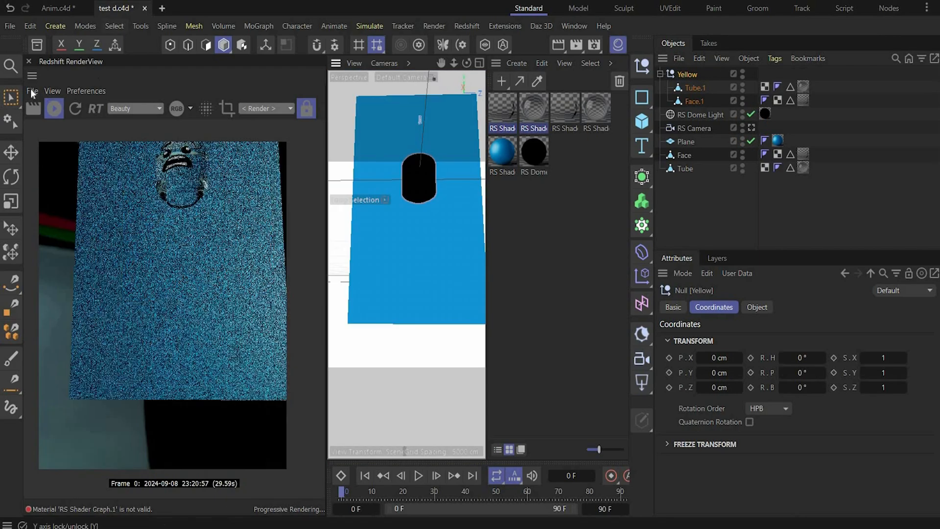
click(11, 151)
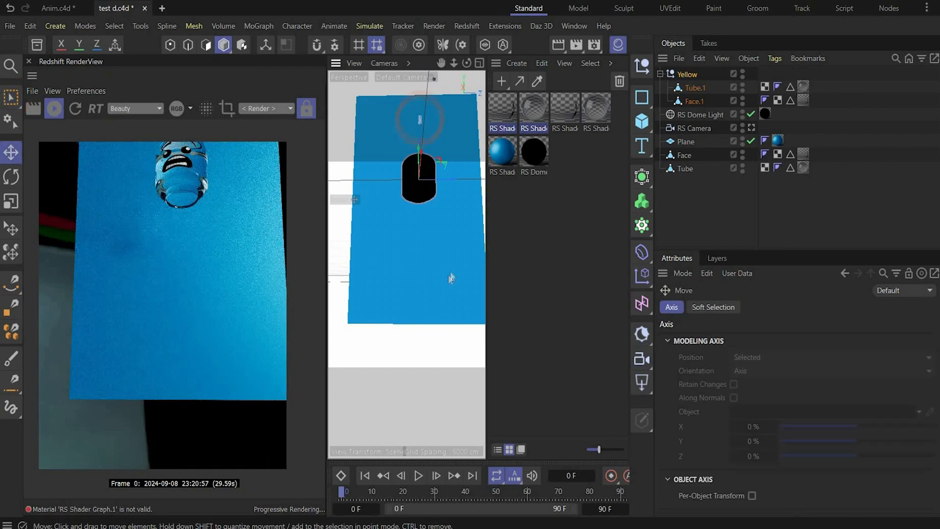
click(532, 111)
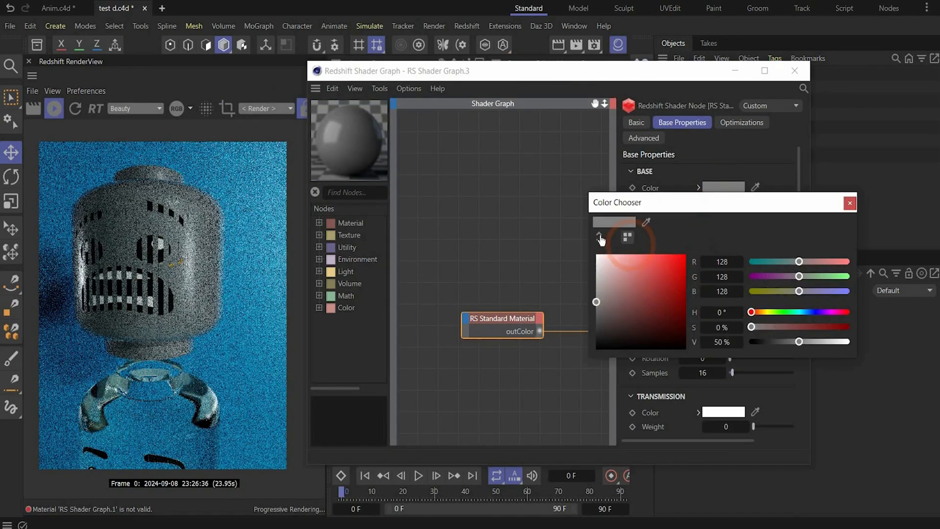
Set the copied head's material Base Color to hex FFCB00 and close the colour picker and shader graph.
click(747, 237)
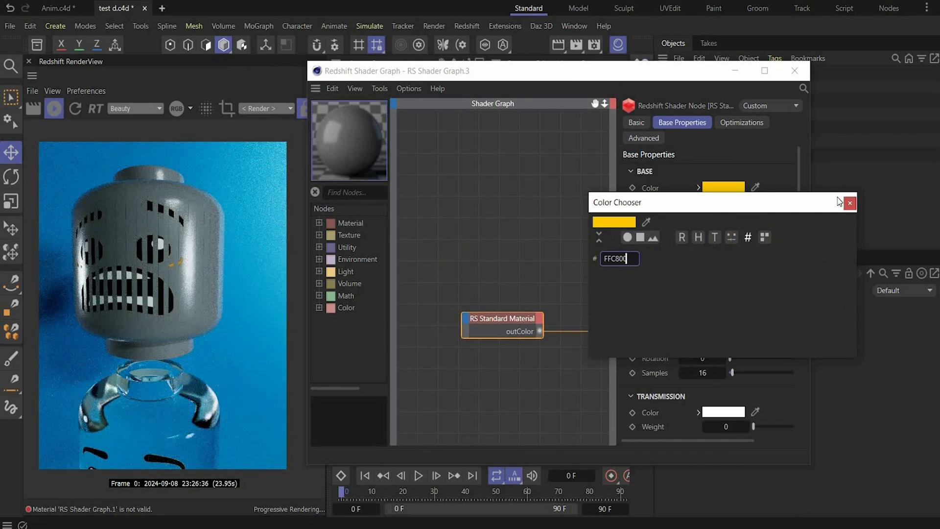
click(850, 203)
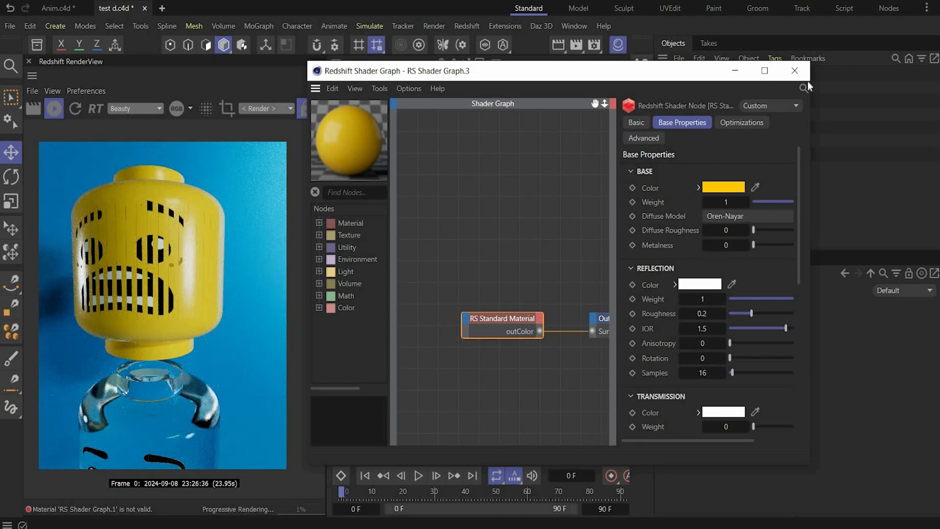
click(795, 71)
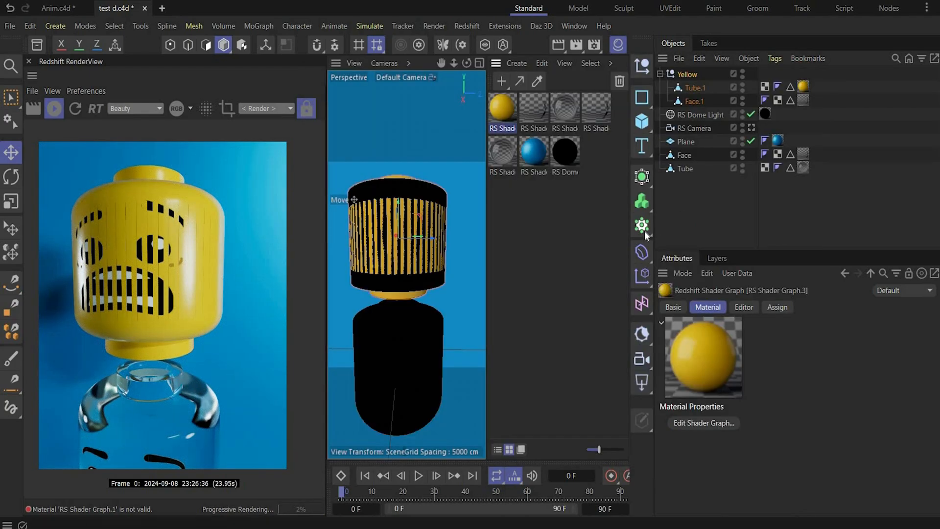
Smooth the glass head by parenting Tube and Face under a new Subdivision Surface.
click(641, 176)
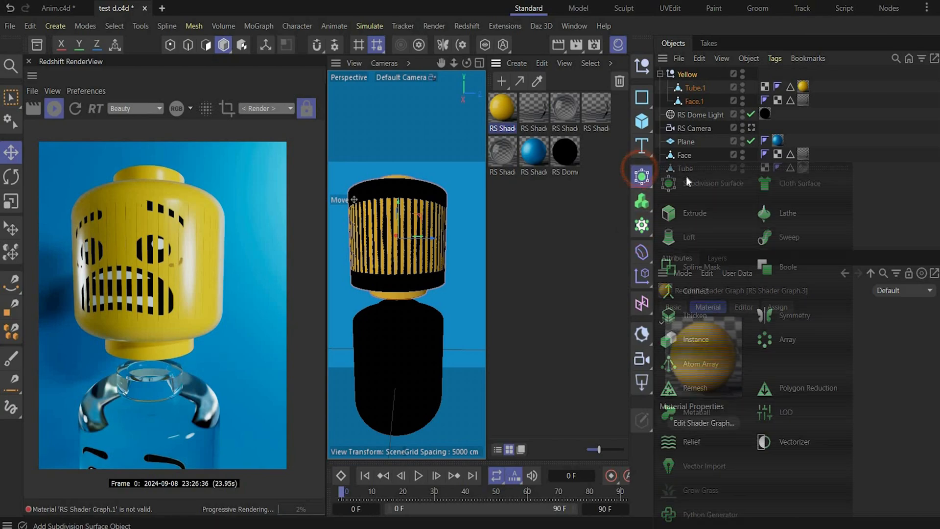
click(713, 183)
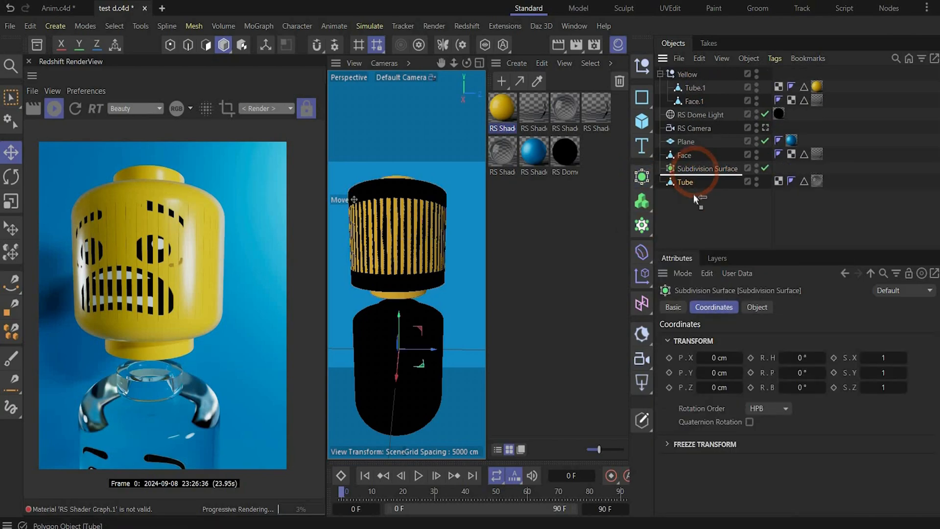
click(640, 224)
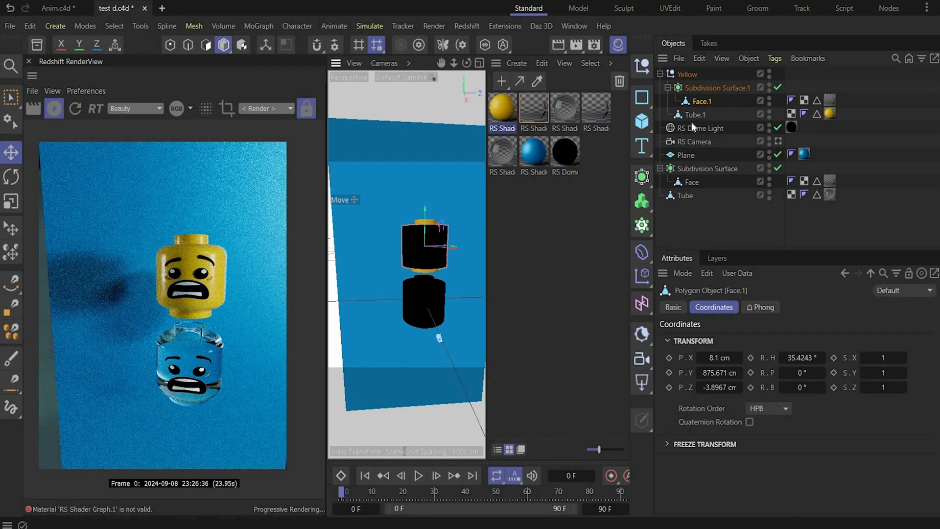
Do the same for the yellow head, scale its null to 0.2 and raise it above the opening.
click(687, 73)
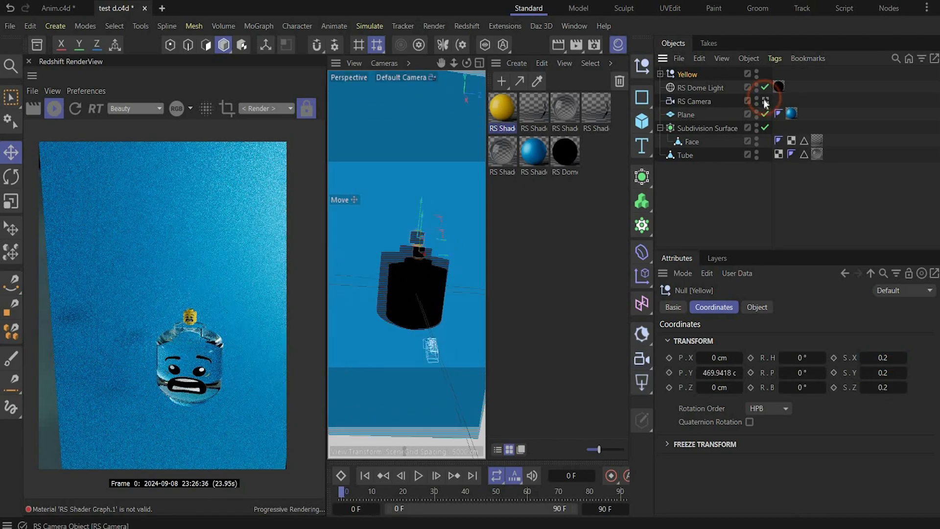
click(777, 101)
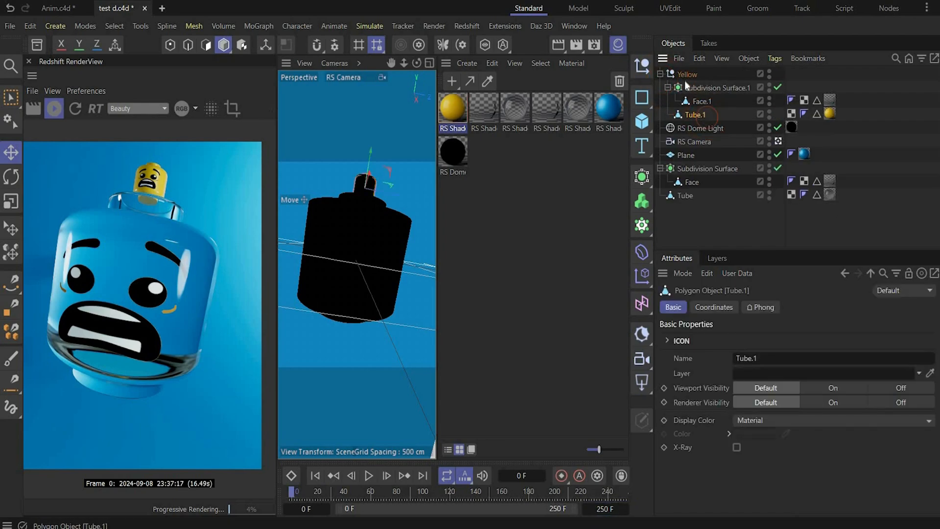
Merge the Yellow group into one object with Connect Objects + Delete.
right_click(696, 115)
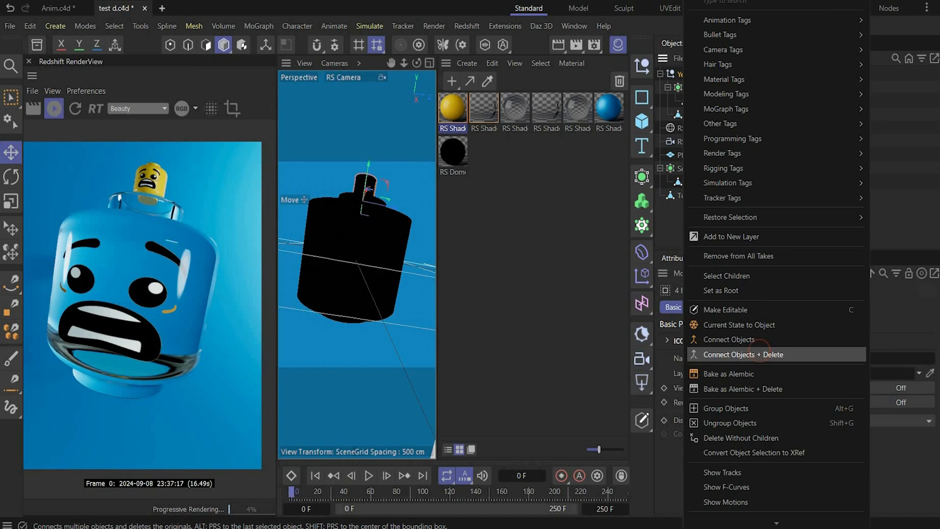
click(744, 355)
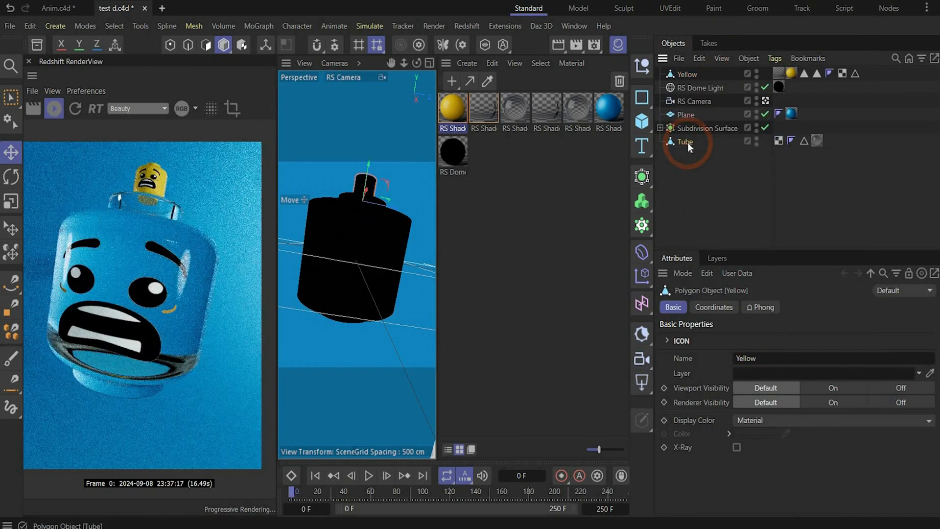
Give the glass head Tube a Bullet Collider Body tag.
click(685, 141)
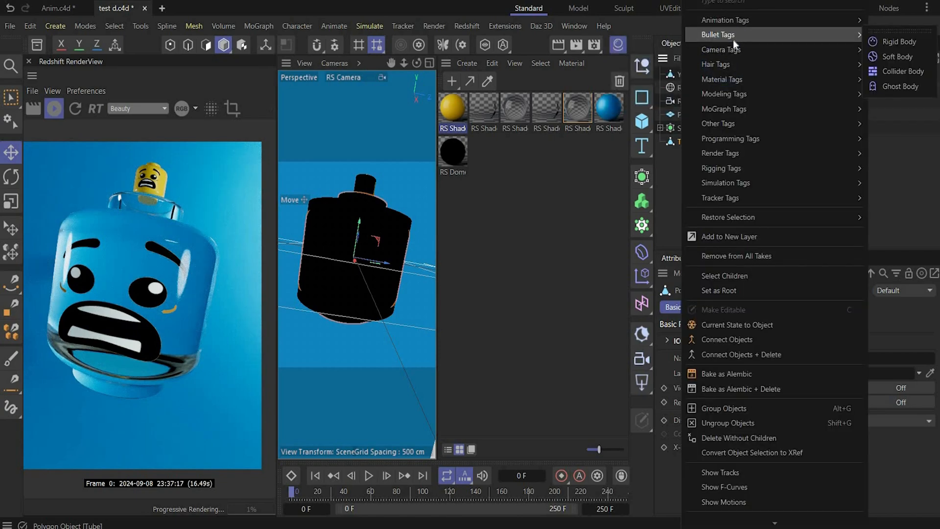
mouse_move(901, 86)
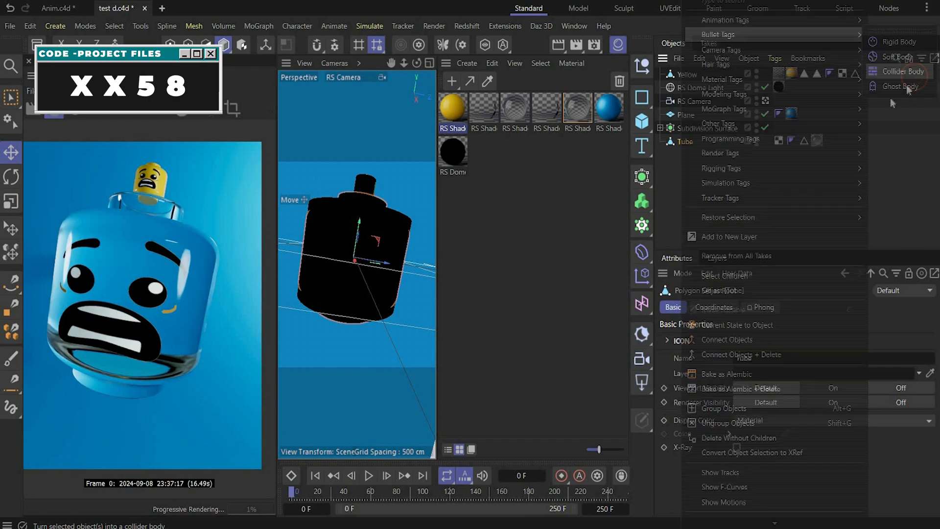
click(902, 72)
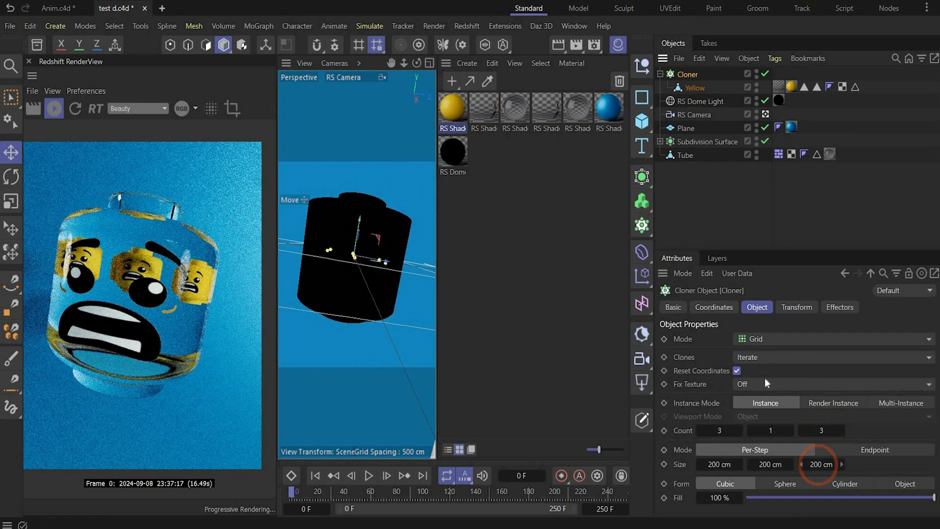
Switch the Cloner of yellow heads from Grid to Linear mode so copies stack vertically.
click(834, 339)
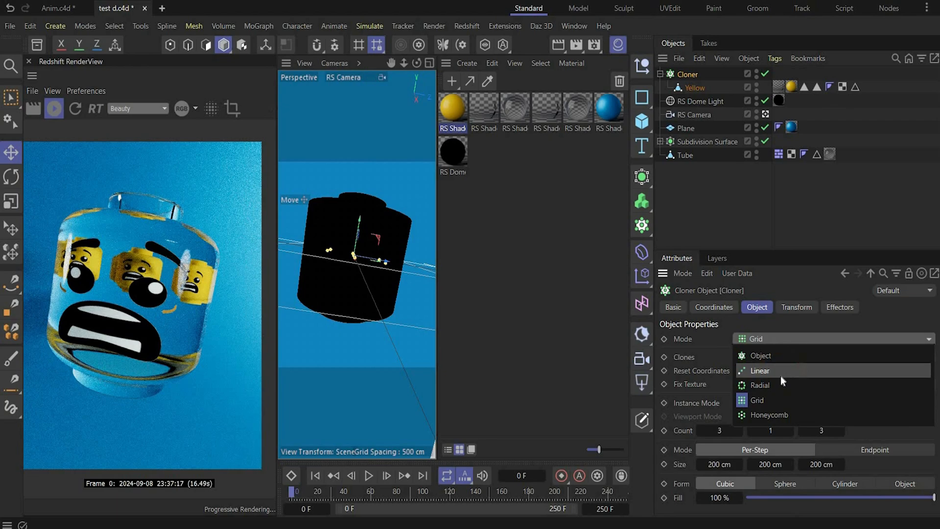
click(760, 371)
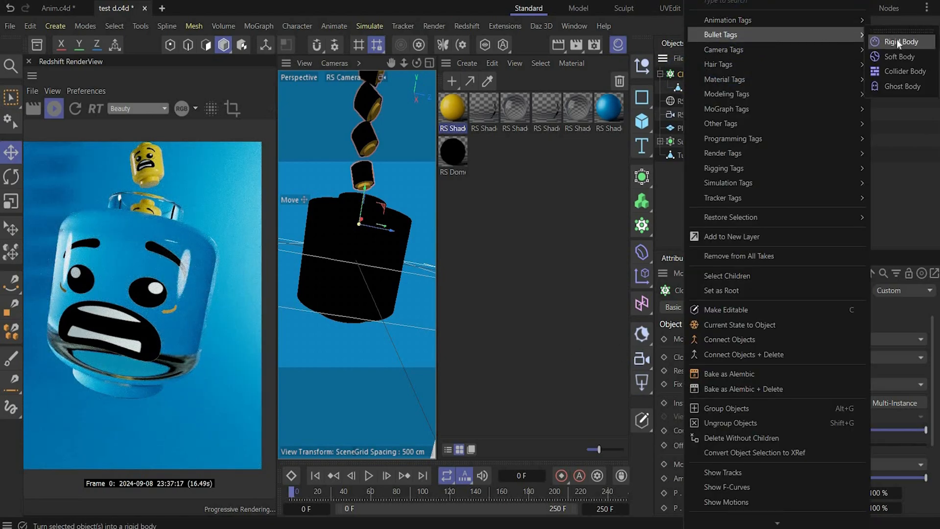
Add a Bullet Rigid Body tag to the Cloner with Individual Elements set to All.
click(901, 41)
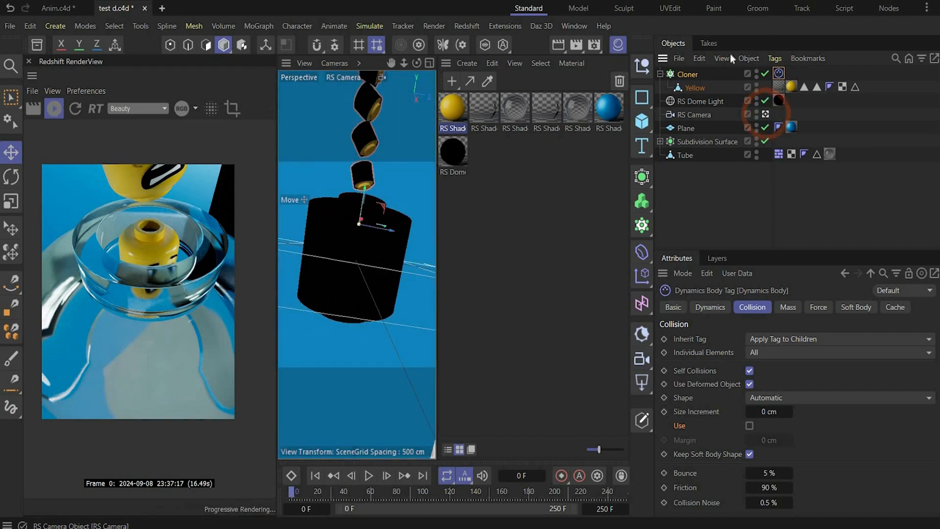
click(687, 73)
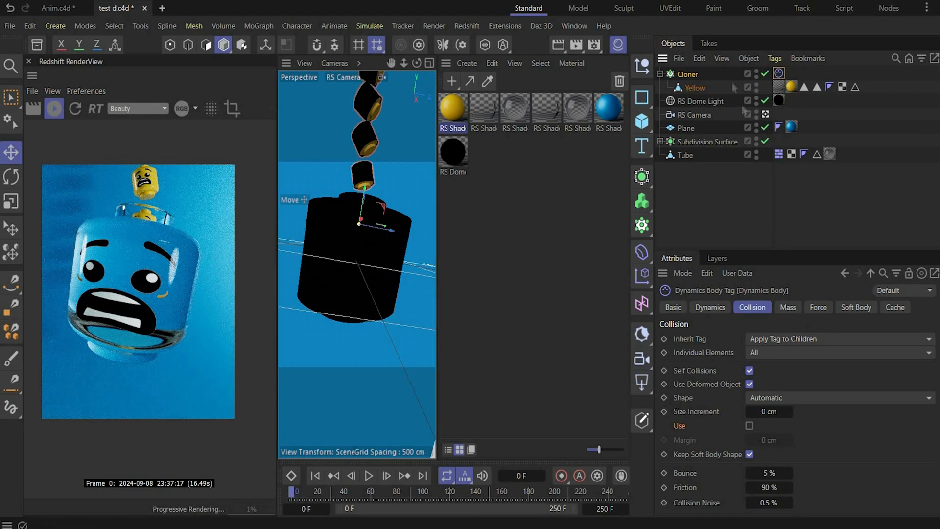
click(686, 73)
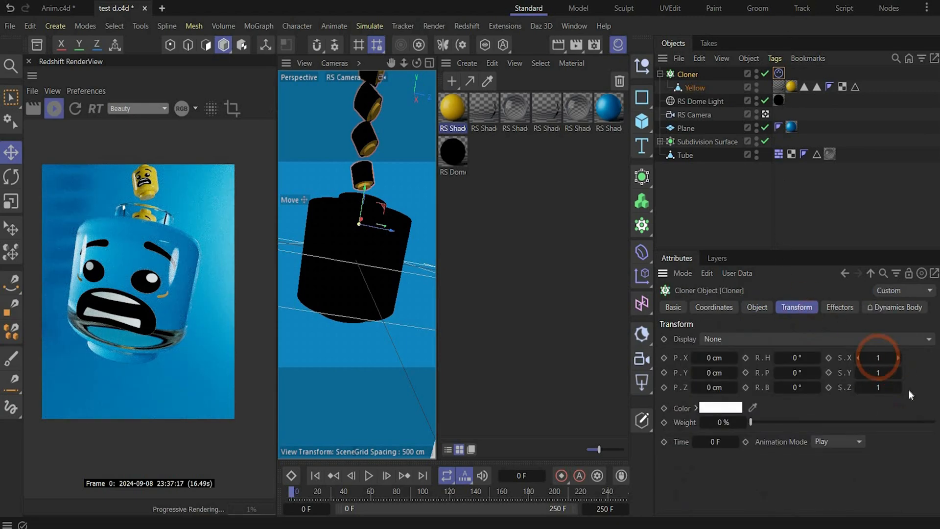
mouse_move(368, 476)
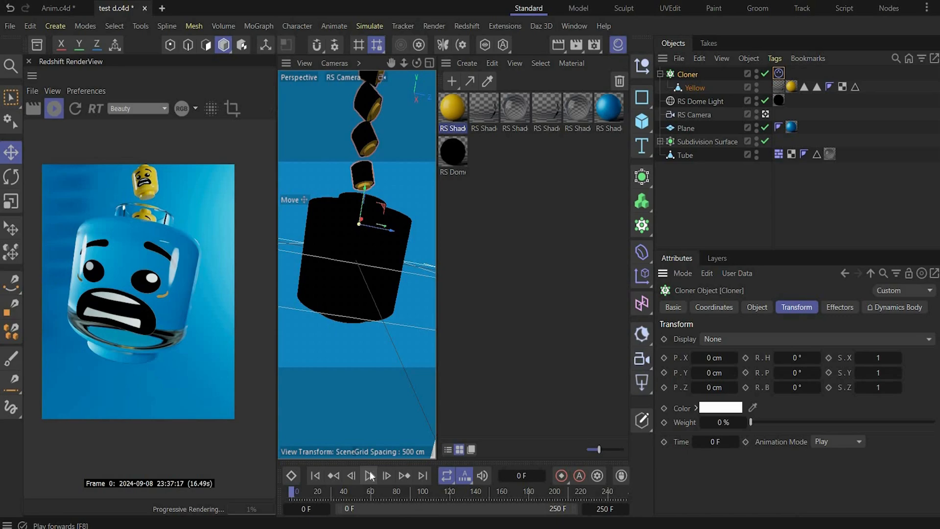
Play the timeline forwards so the yellow heads tumble into the glass head.
click(368, 476)
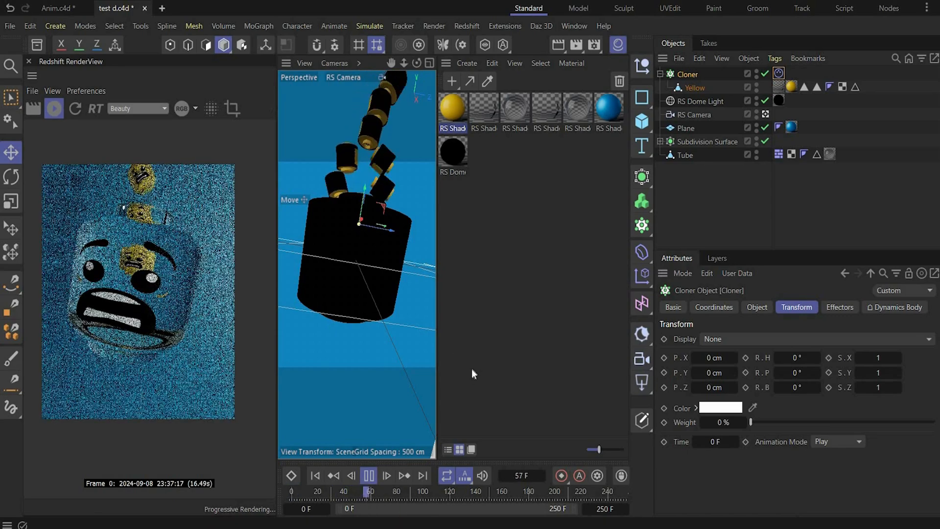
click(385, 476)
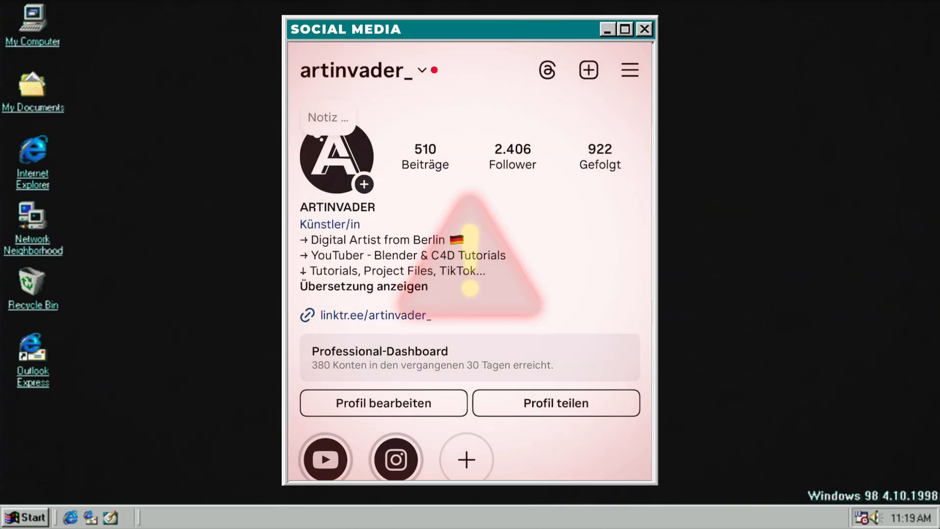
scroll(down, 3)
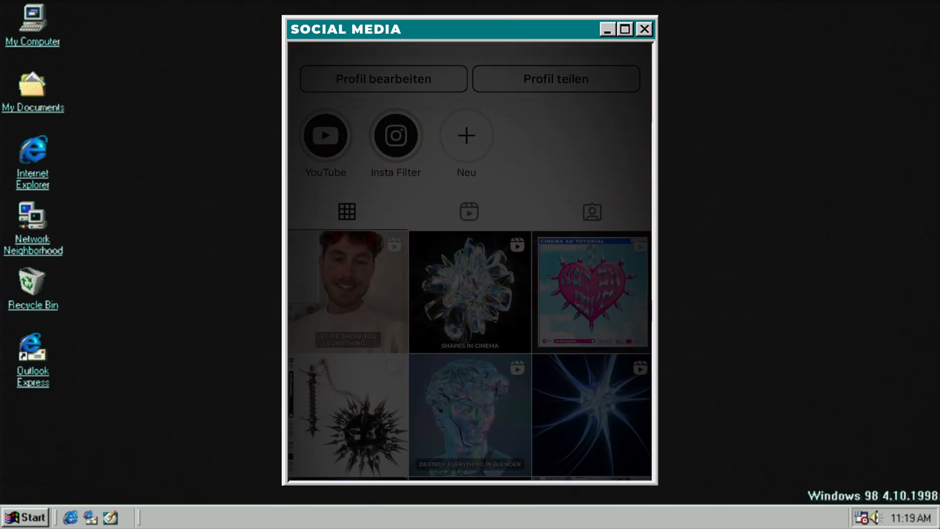
scroll(down, 3)
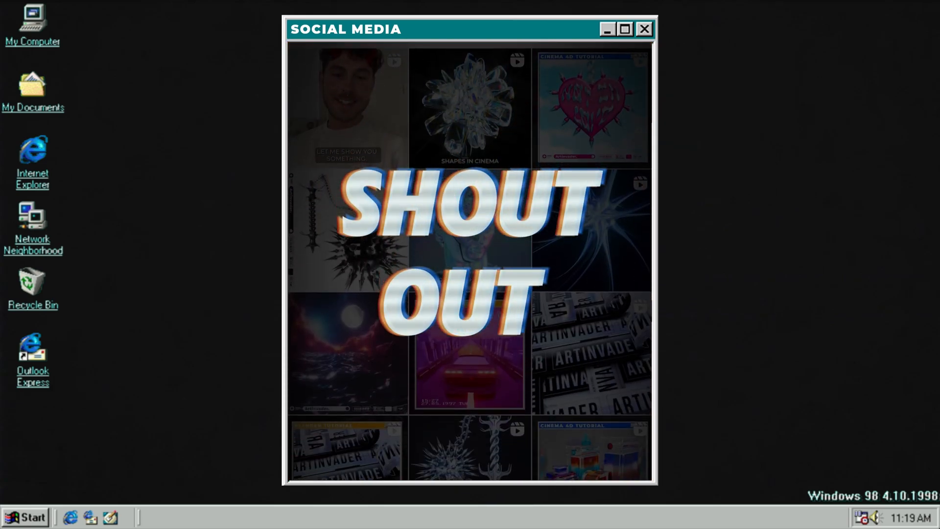
scroll(down, 3)
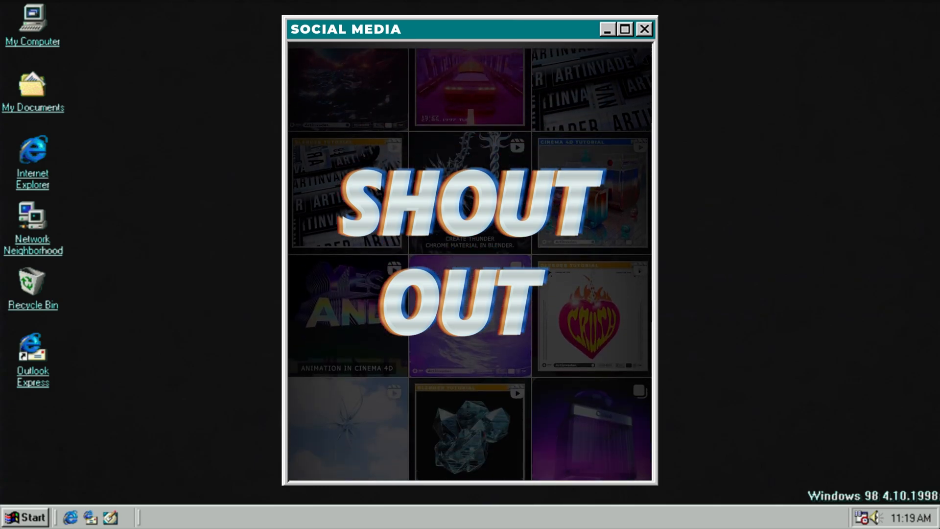